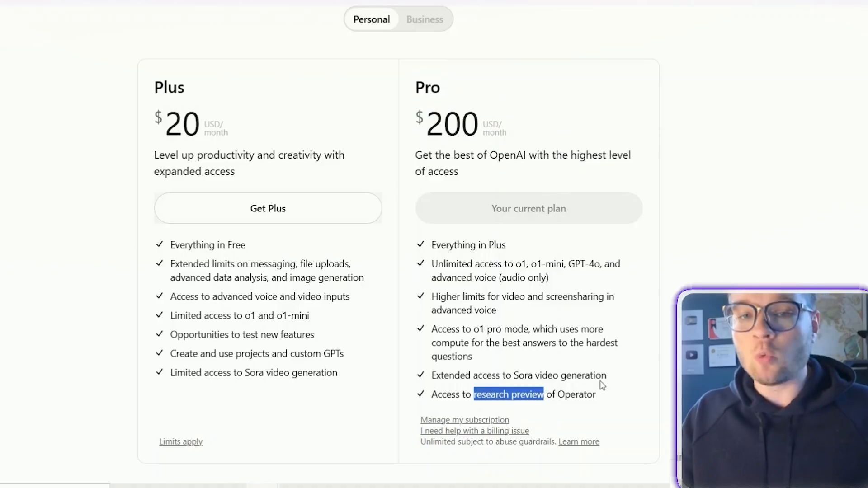
{"action": "mouse_move", "coordinate": [630, 340]}
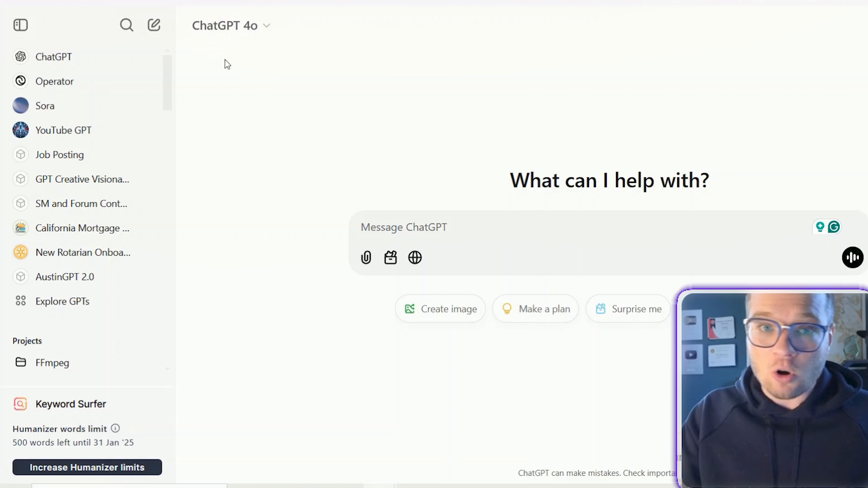
{"action": "mouse_move", "coordinate": [63, 93]}
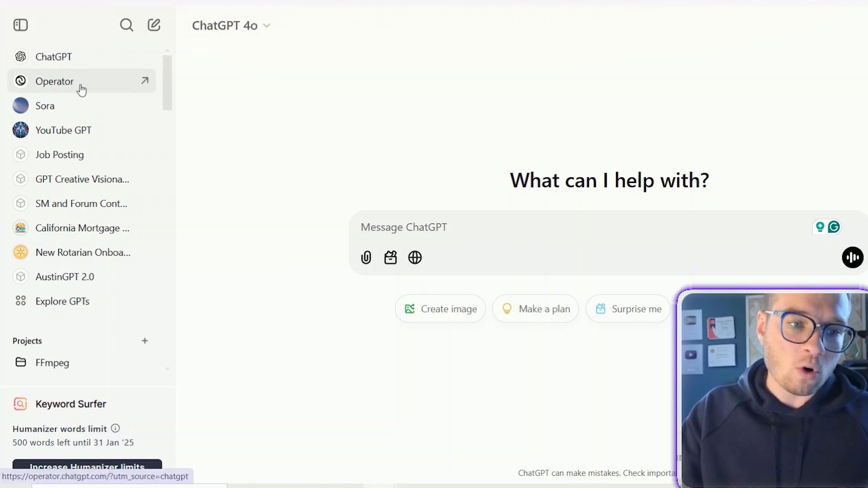
Open Operator from the ChatGPT sidebar, landing on its start page with the saved podcast outreach task.
{"action": "left_click", "coordinate": [54, 81]}
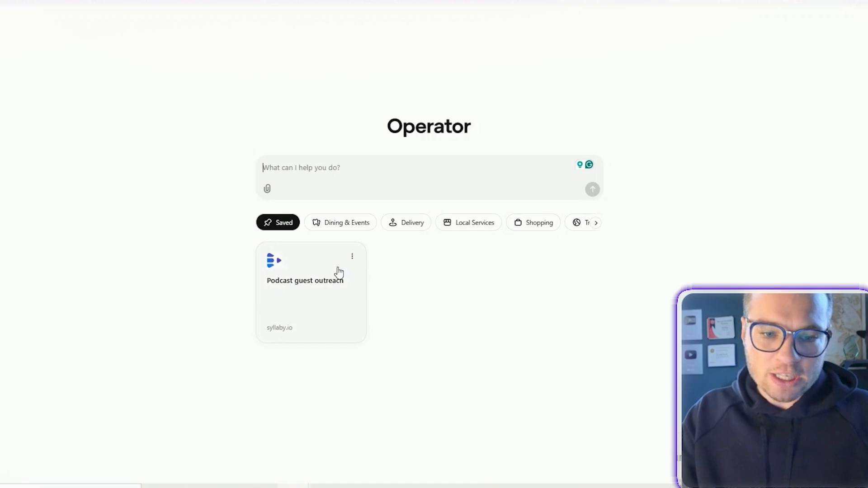
{"action": "mouse_move", "coordinate": [308, 277]}
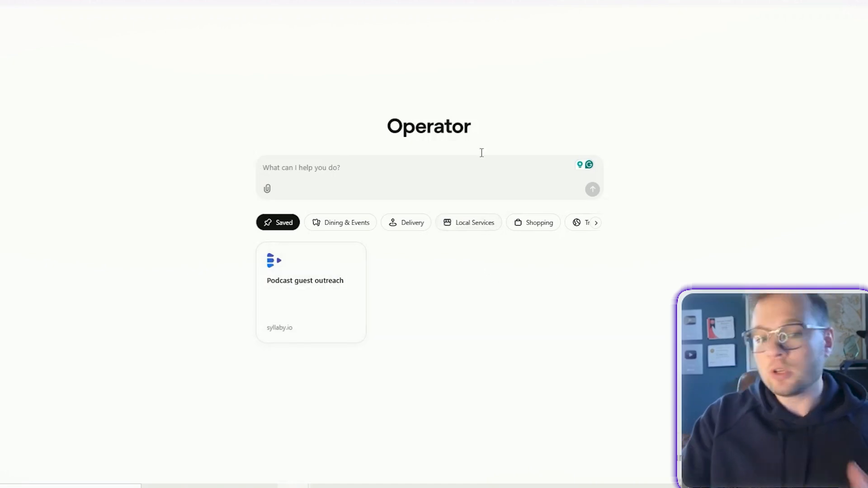
Browse the Dining & Events, Delivery and Local Services example tasks, ending on Uber and Thumbtack suggestions.
{"action": "left_click", "coordinate": [345, 222]}
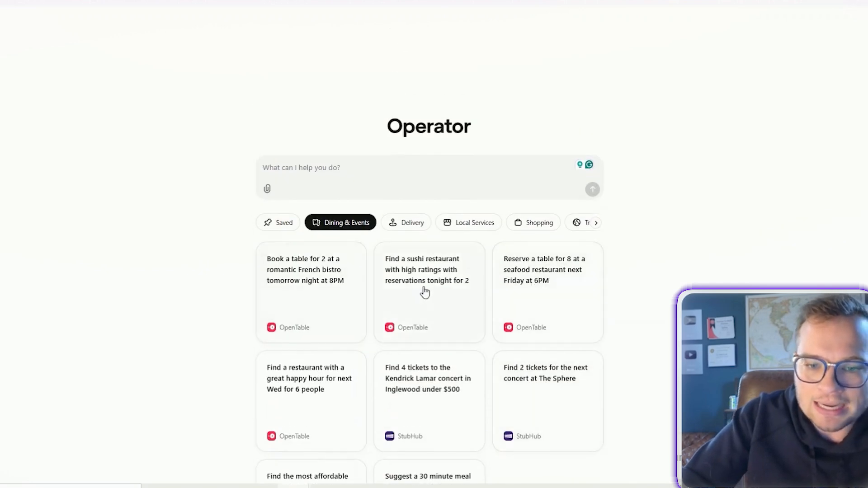
{"action": "mouse_move", "coordinate": [286, 197]}
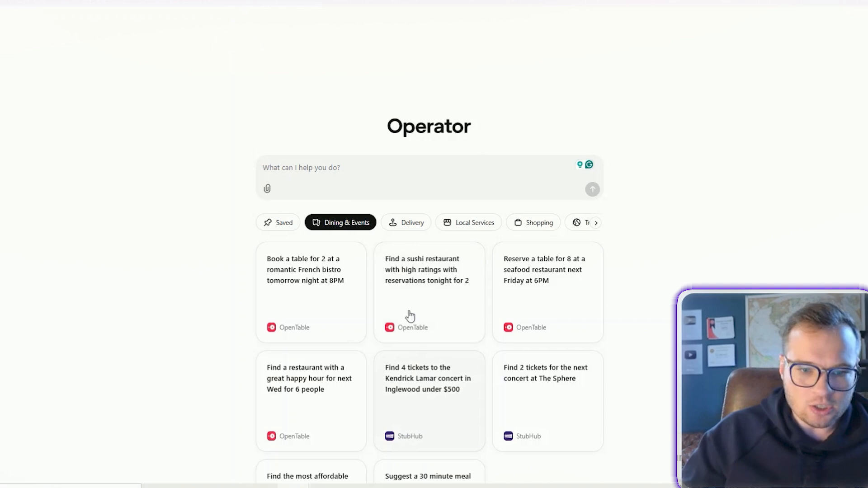
{"action": "mouse_move", "coordinate": [287, 283]}
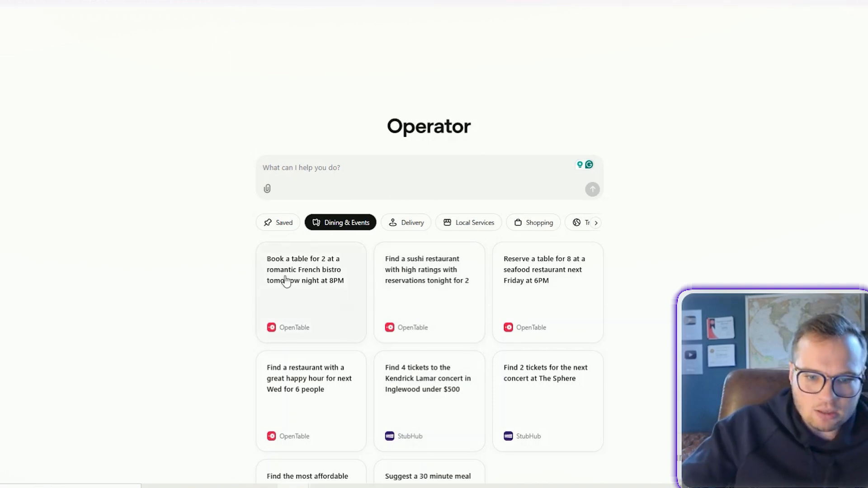
{"action": "mouse_move", "coordinate": [362, 297]}
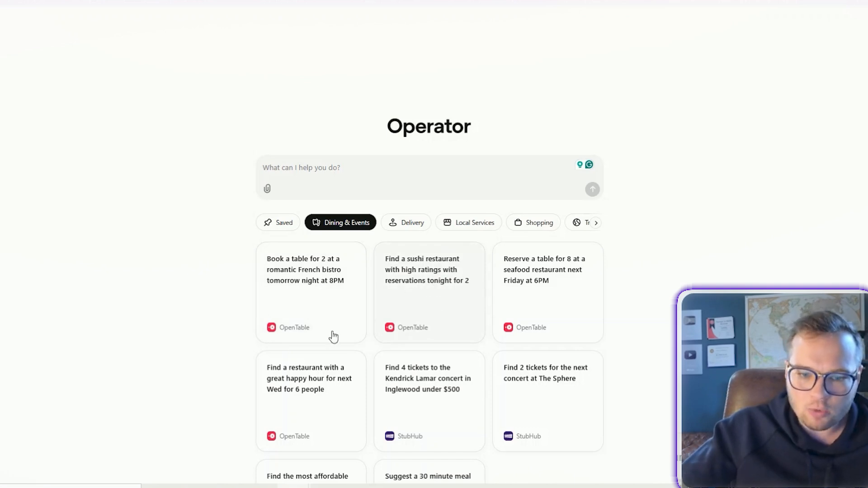
{"action": "scroll", "scroll_direction": "down", "scroll_amount": 3}
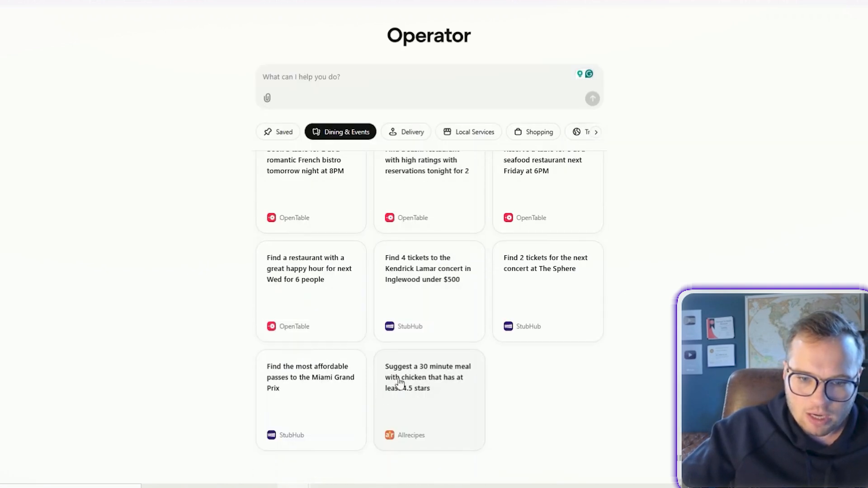
{"action": "mouse_move", "coordinate": [450, 395]}
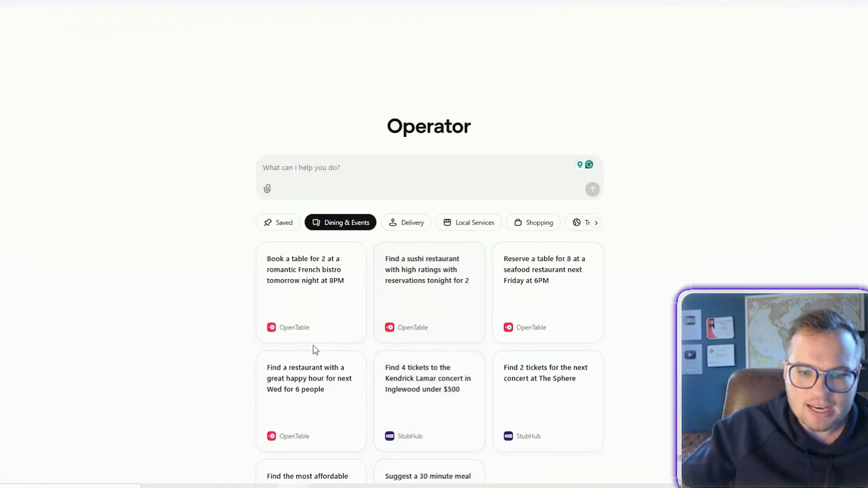
{"action": "scroll", "scroll_direction": "down", "scroll_amount": 3}
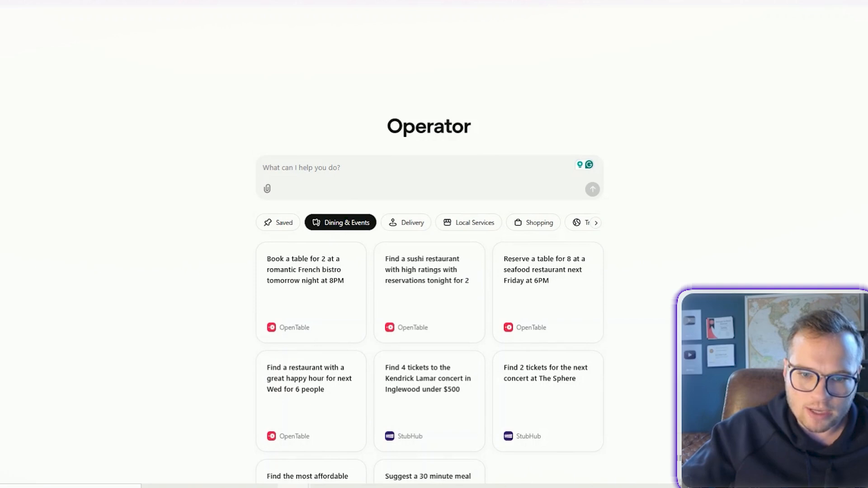
{"action": "left_click", "coordinate": [411, 222]}
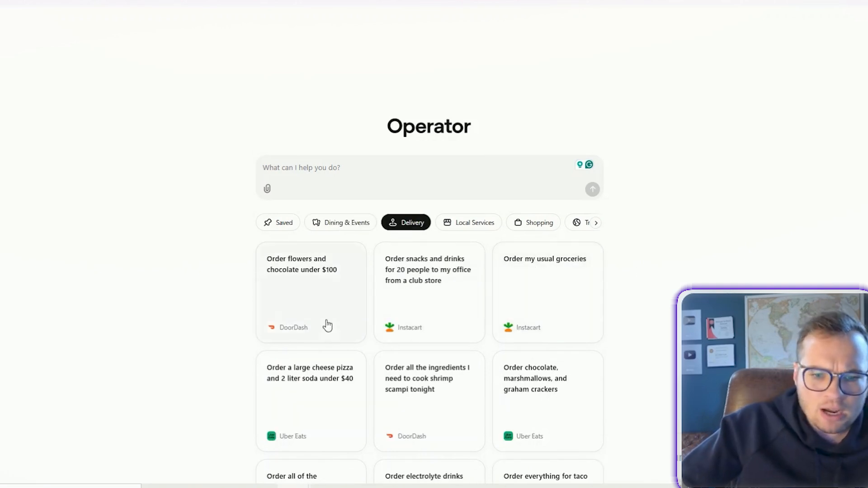
{"action": "mouse_move", "coordinate": [325, 458]}
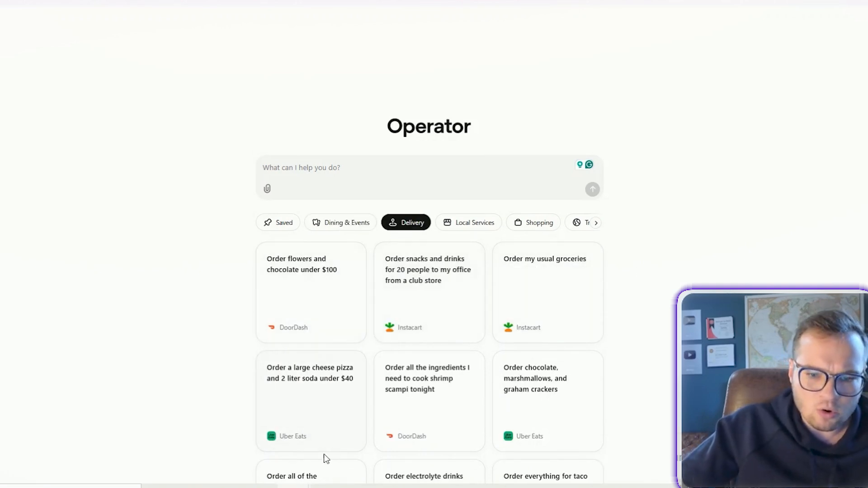
{"action": "mouse_move", "coordinate": [326, 305]}
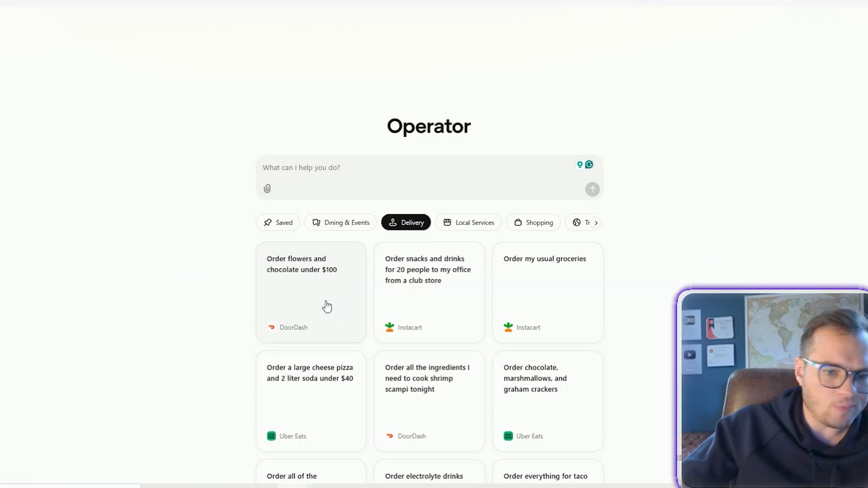
{"action": "mouse_move", "coordinate": [446, 293]}
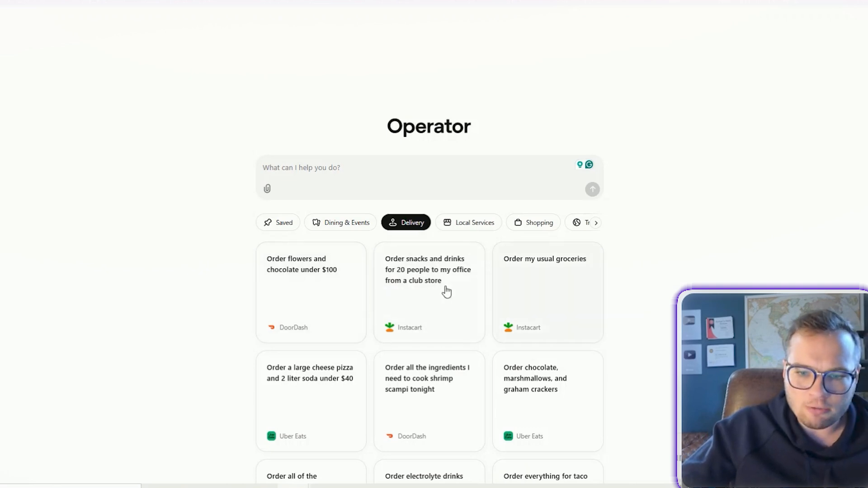
{"action": "mouse_move", "coordinate": [445, 347]}
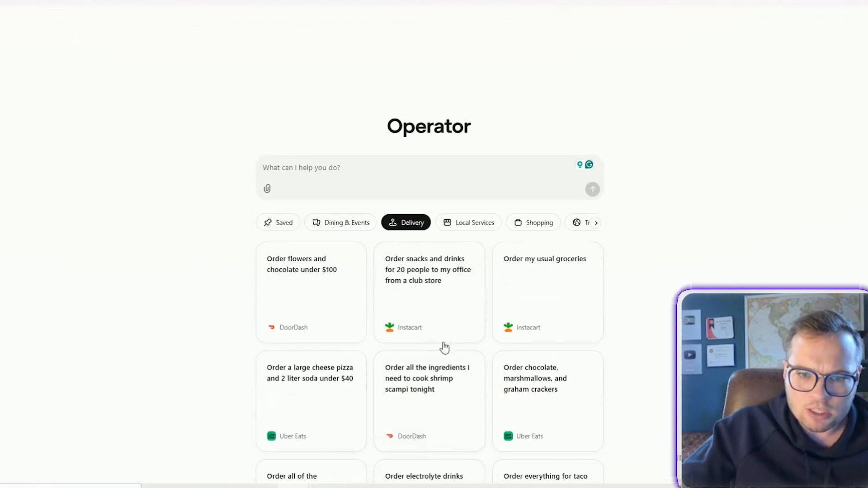
{"action": "left_click", "coordinate": [474, 222]}
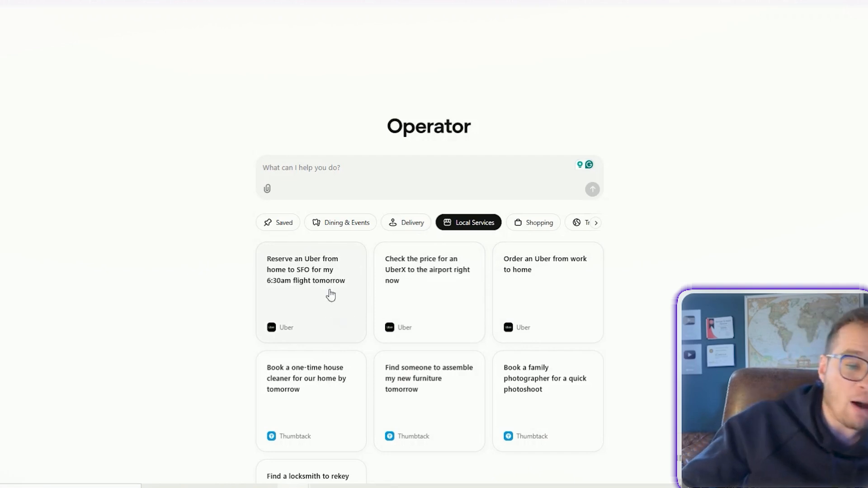
{"action": "mouse_move", "coordinate": [397, 305]}
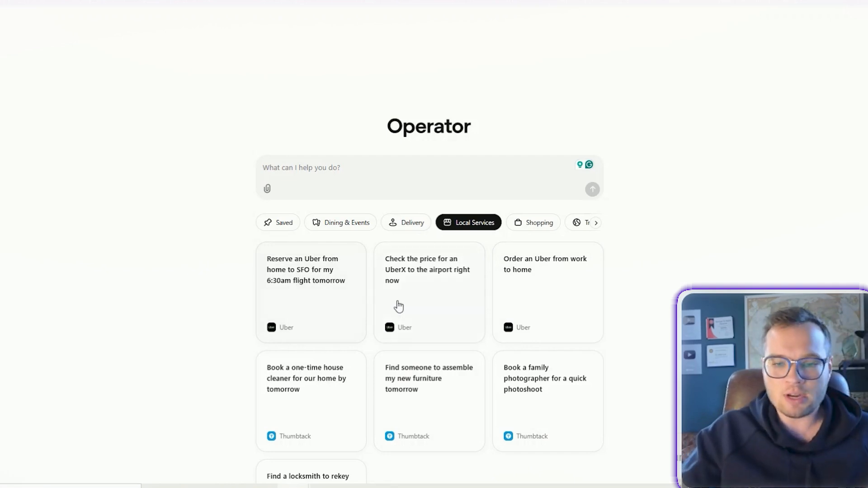
{"action": "scroll", "scroll_direction": "down", "scroll_amount": 3}
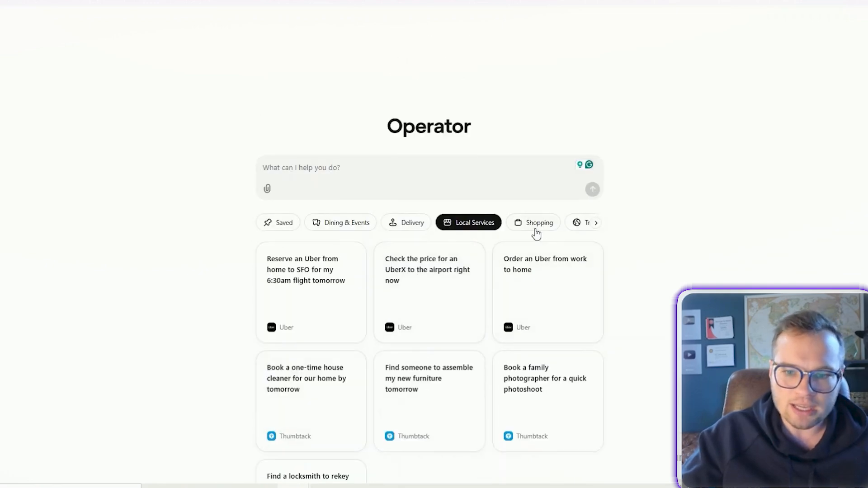
Browse the Shopping and Travel example tasks, then show the News suggestions like emerging-markets headlines.
{"action": "left_click", "coordinate": [533, 222]}
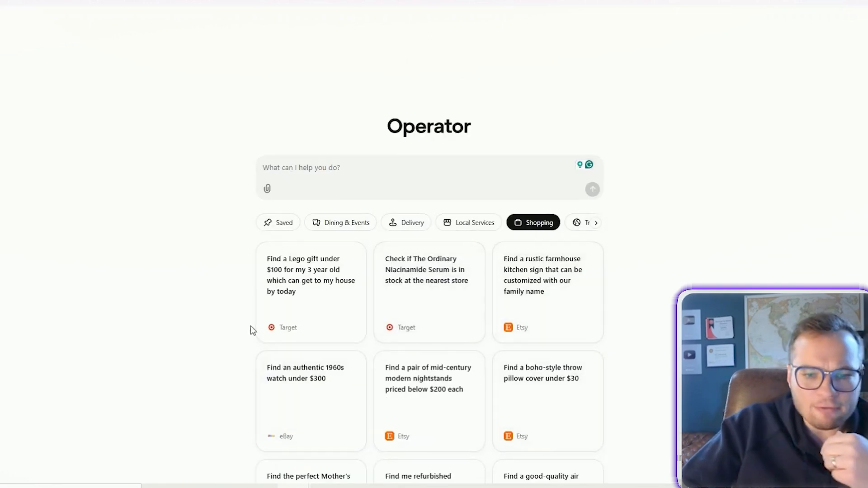
{"action": "scroll", "scroll_direction": "down", "scroll_amount": 3}
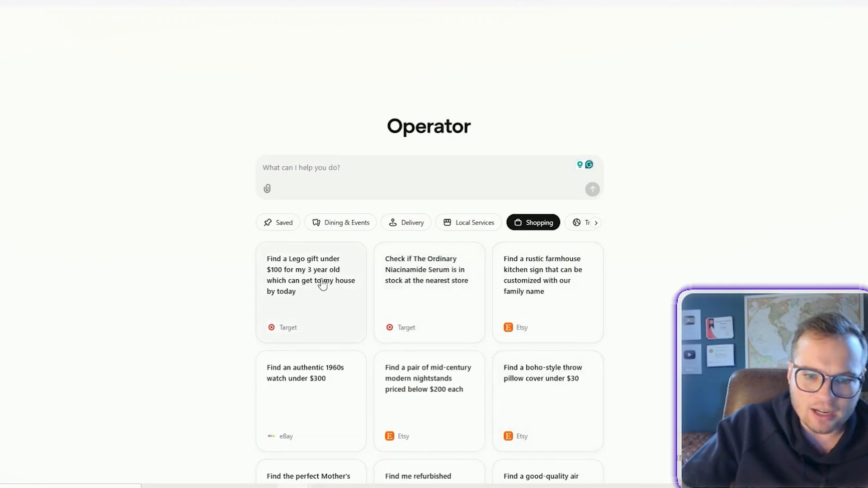
{"action": "mouse_move", "coordinate": [316, 288]}
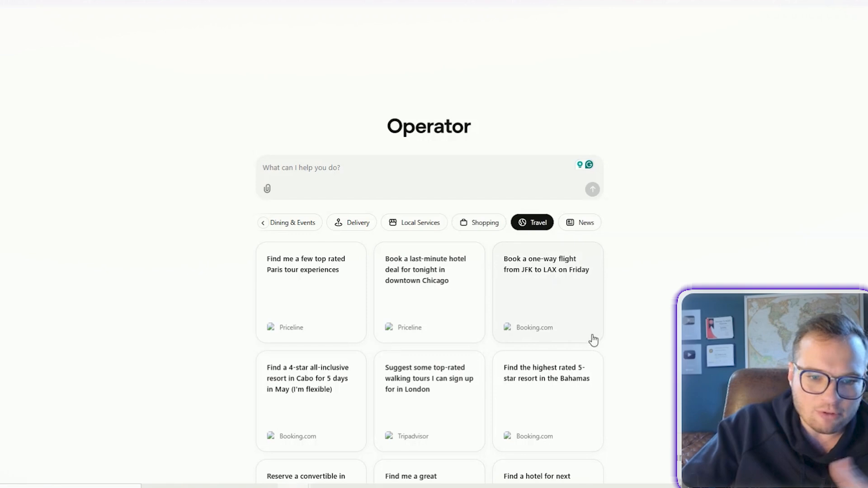
{"action": "mouse_move", "coordinate": [550, 311]}
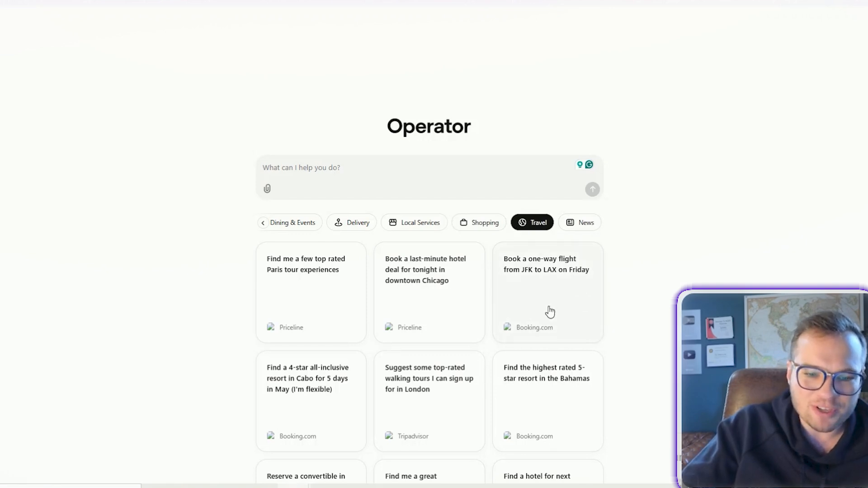
{"action": "mouse_move", "coordinate": [321, 294]}
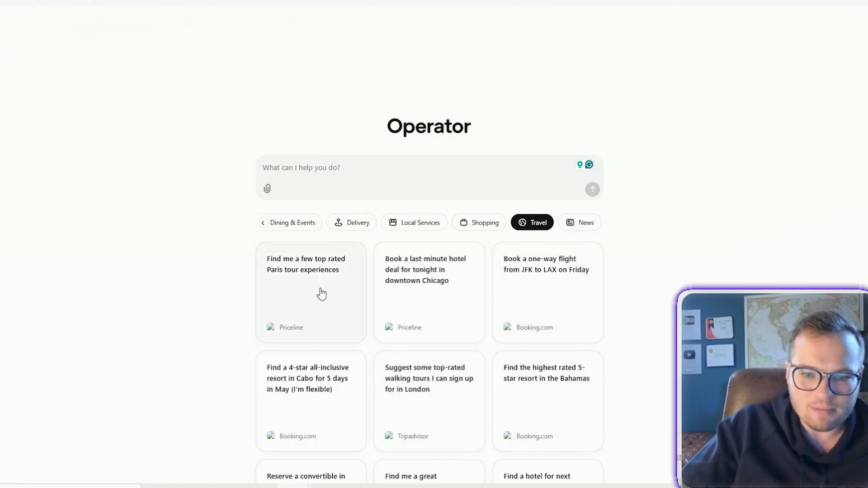
{"action": "mouse_move", "coordinate": [473, 297]}
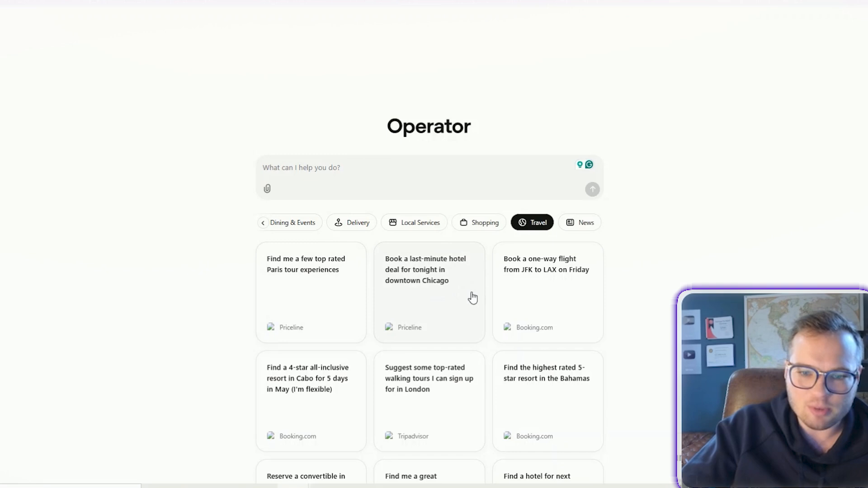
{"action": "mouse_move", "coordinate": [459, 307]}
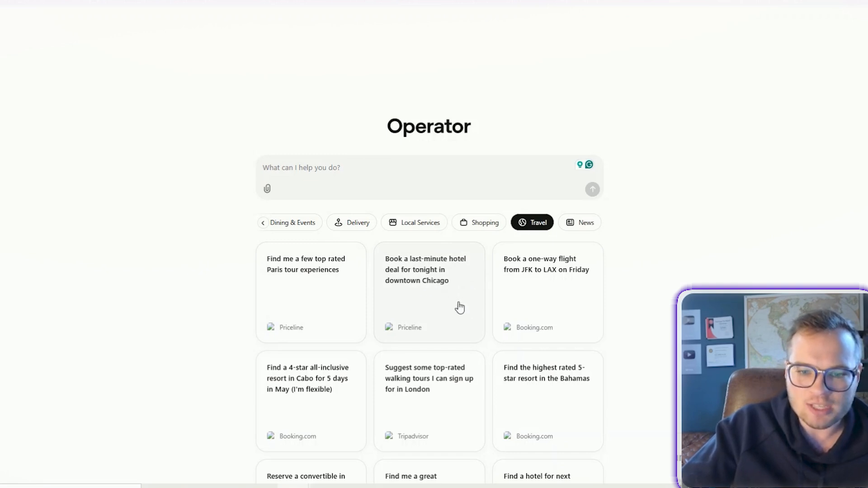
{"action": "left_click", "coordinate": [579, 222]}
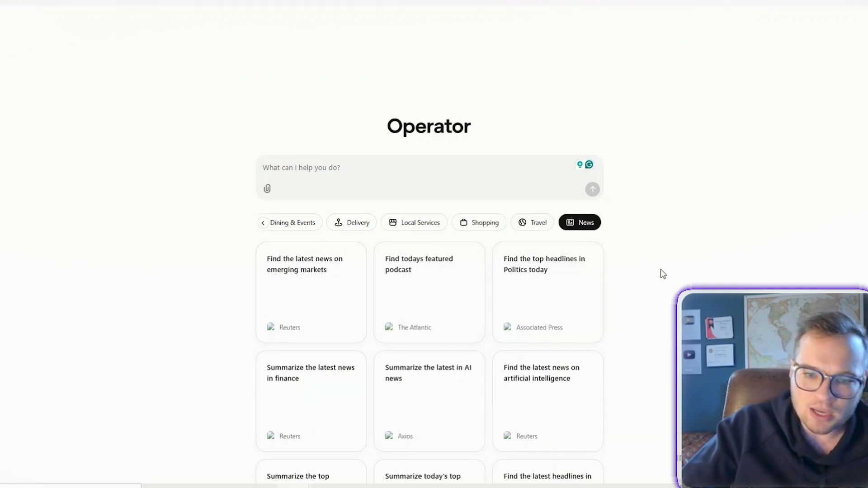
{"action": "mouse_move", "coordinate": [653, 286]}
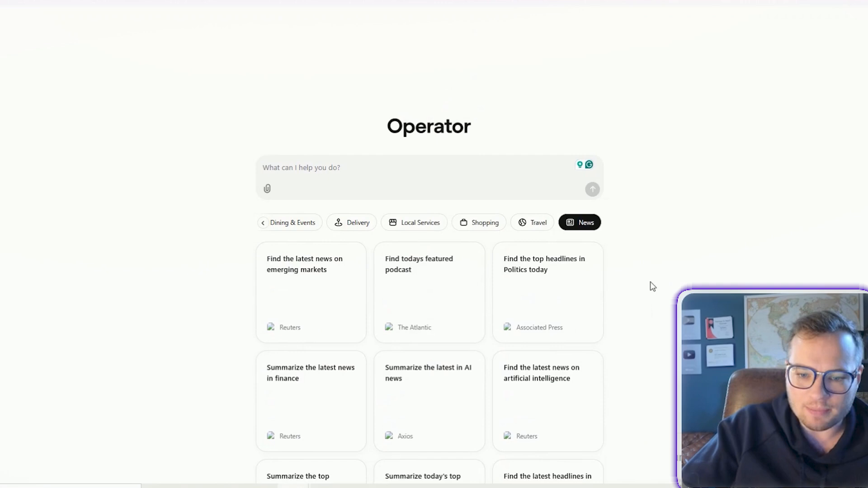
{"action": "mouse_move", "coordinate": [322, 296]}
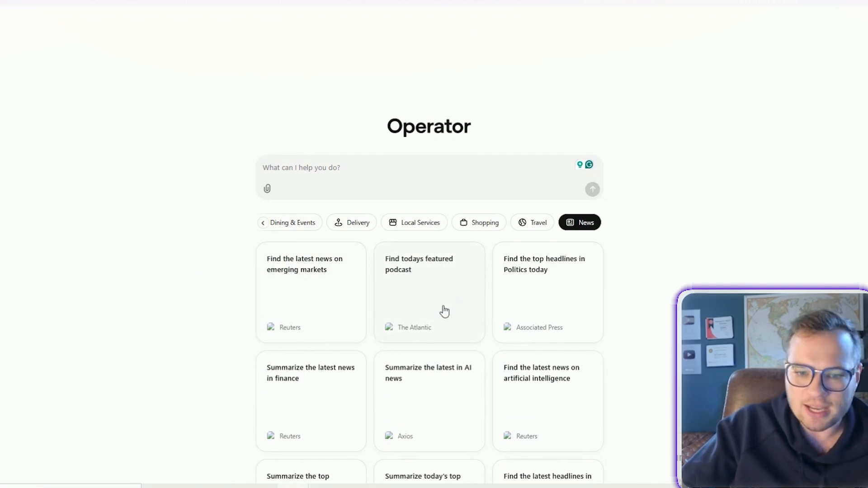
{"action": "mouse_move", "coordinate": [586, 271]}
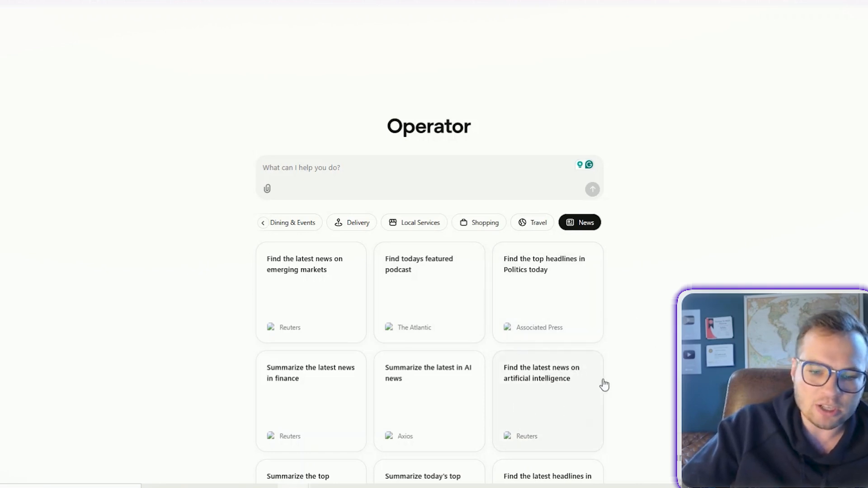
{"action": "mouse_move", "coordinate": [459, 399]}
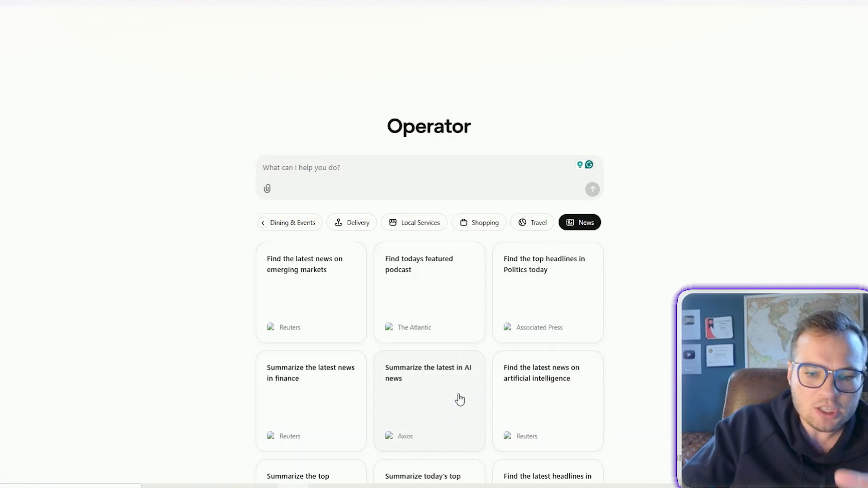
Ask Operator to find today's top AI news story and write a 1000-word SEO blog article that passes AI detectors.
{"action": "left_click", "coordinate": [343, 171]}
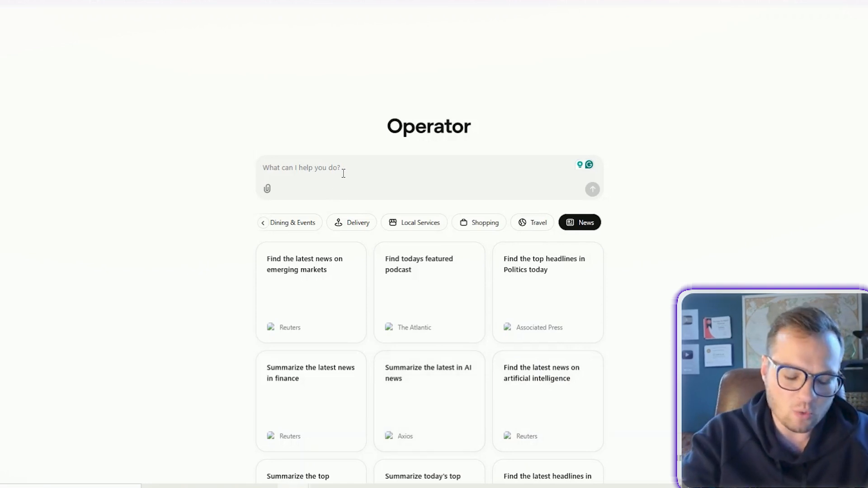
{"action": "type", "text": "Find the top AI new"}
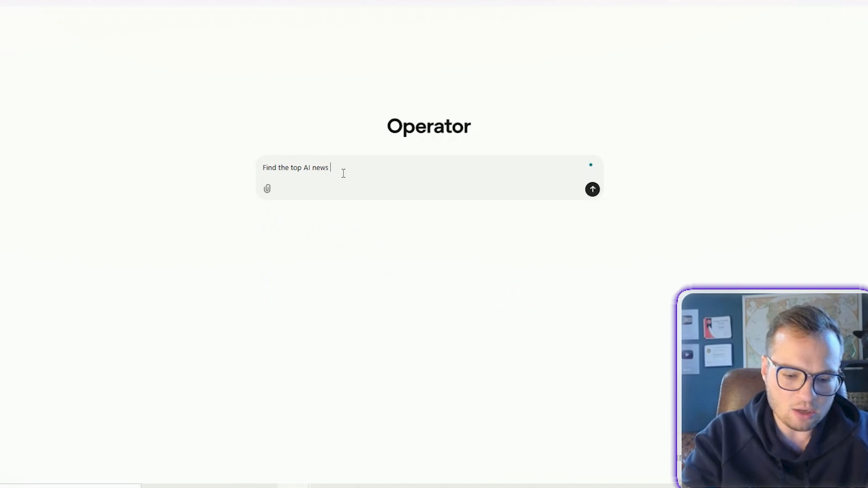
{"action": "type", "text": "story today"}
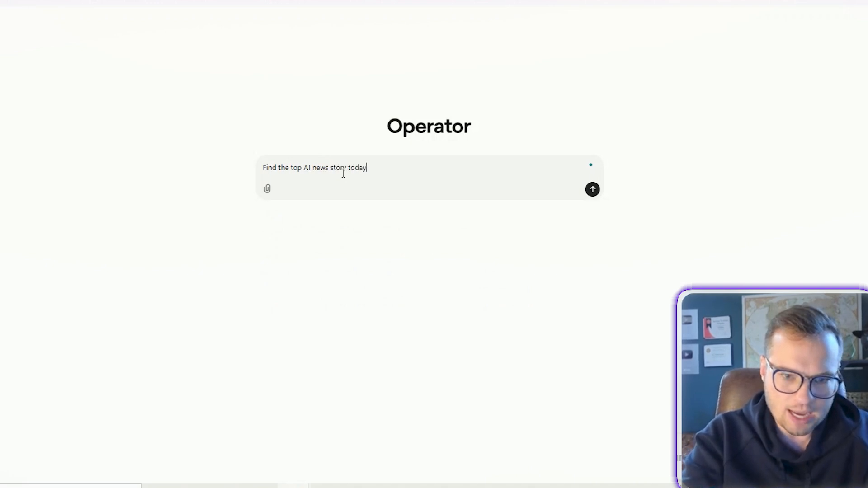
{"action": "type", "text": ", and write me a 1"}
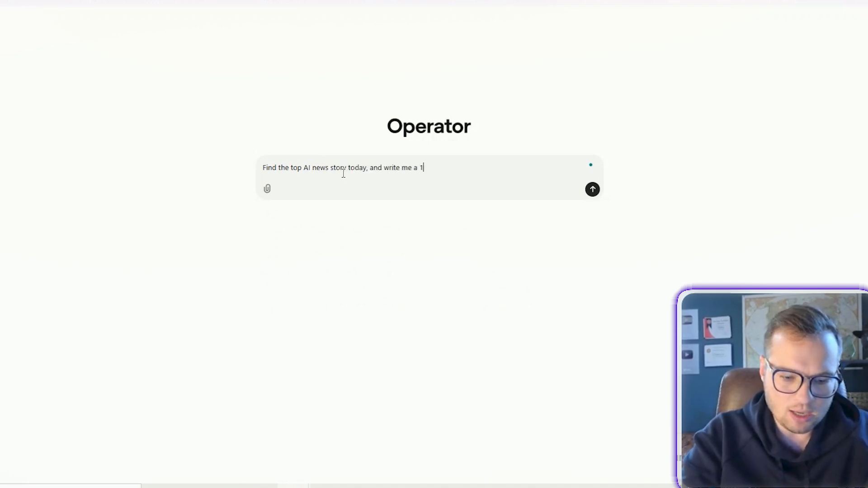
{"action": "type", "text": "000 w"}
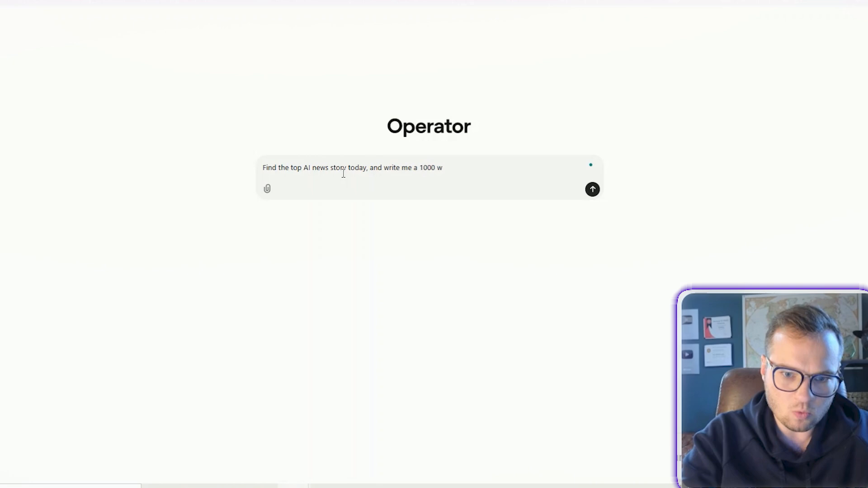
{"action": "type", "text": "ord SEO blog"}
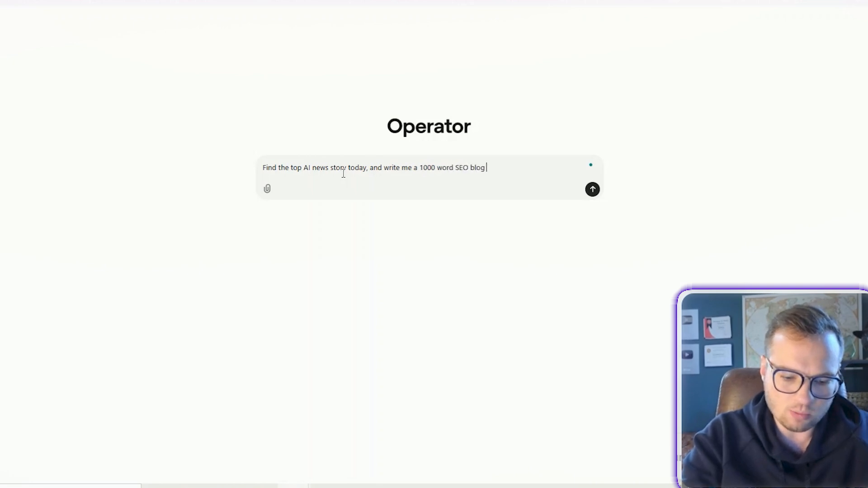
{"action": "type", "text": "article on it"}
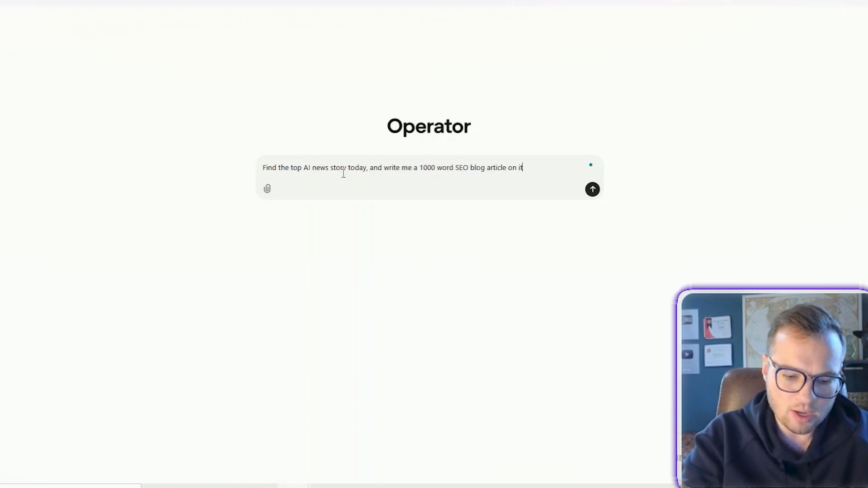
{"action": "type", "text": "that passes AI dectectors"}
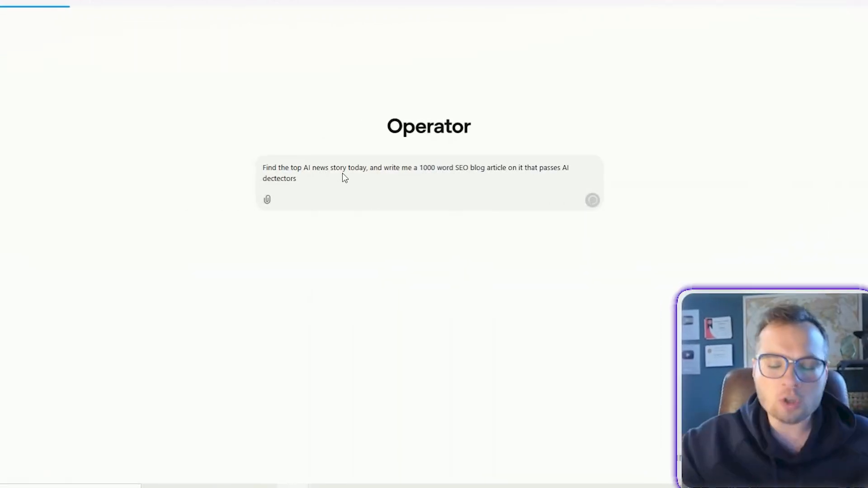
{"action": "left_click", "coordinate": [592, 199]}
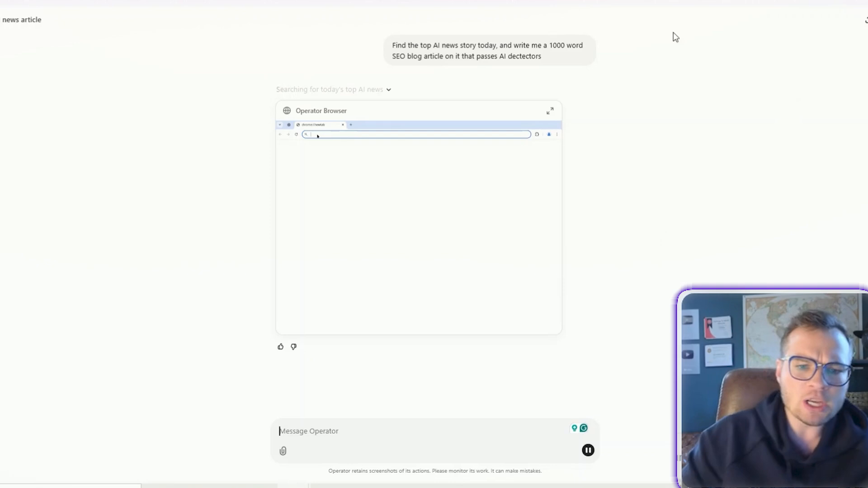
Search 'Top AI news story today', dismiss the flash sale pop-up and read through the MIT Technology Review DeepSeek article.
{"action": "type", "text": "Top AI news story today"}
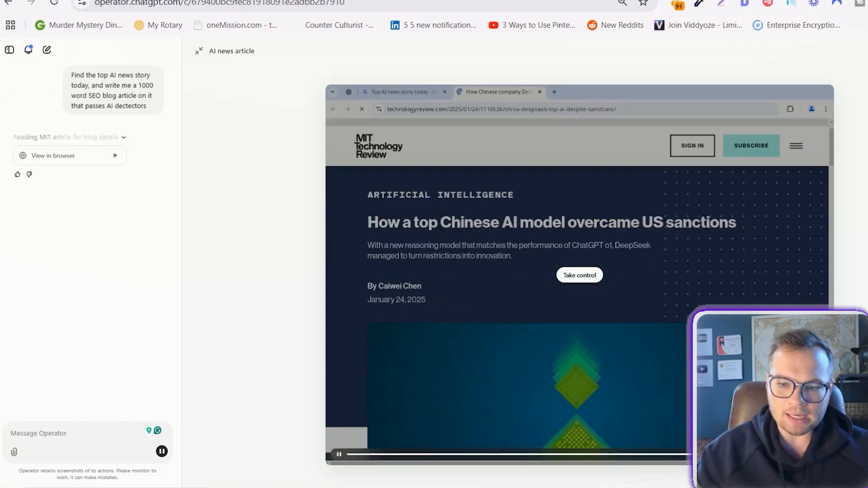
{"action": "scroll", "scroll_direction": "down", "scroll_amount": 3}
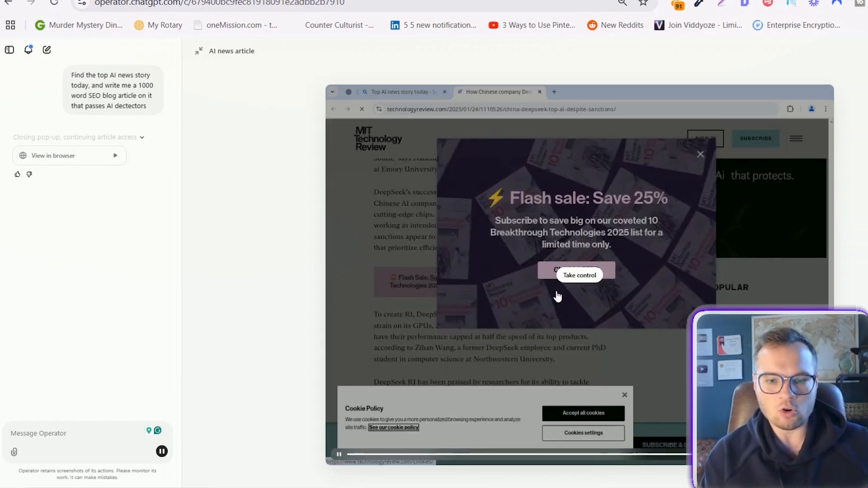
{"action": "left_click", "coordinate": [700, 153]}
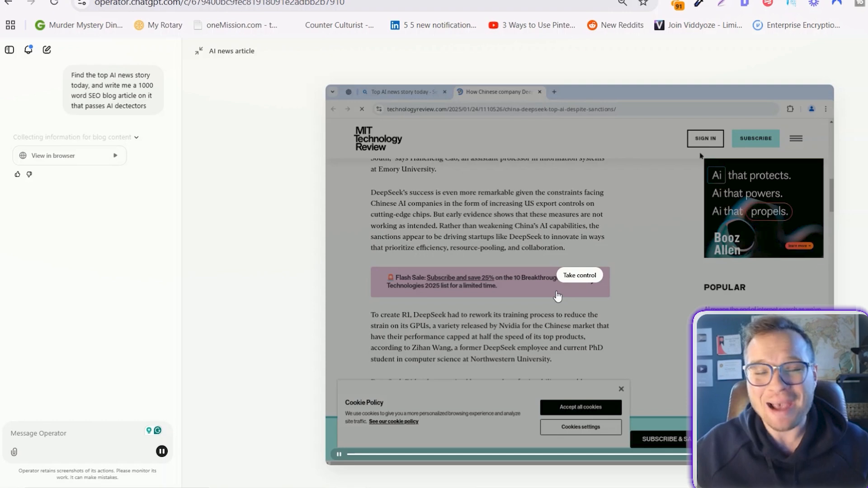
{"action": "scroll", "scroll_direction": "down", "scroll_amount": 3}
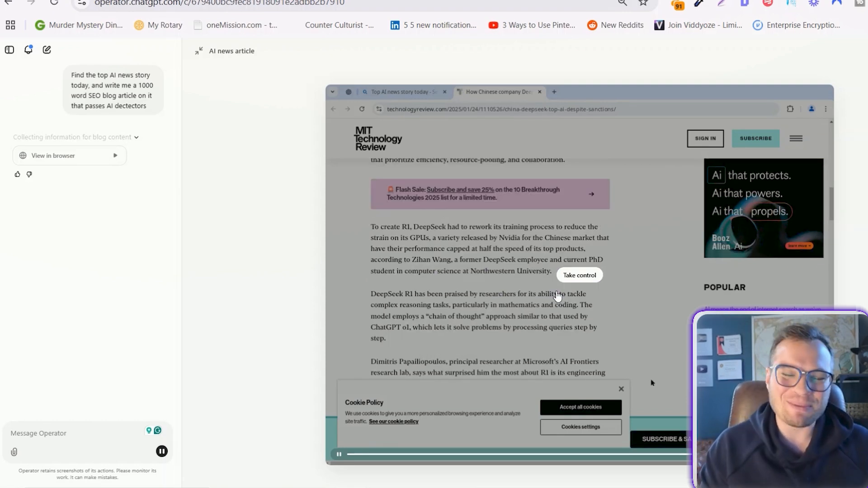
{"action": "scroll", "scroll_direction": "down", "scroll_amount": 3}
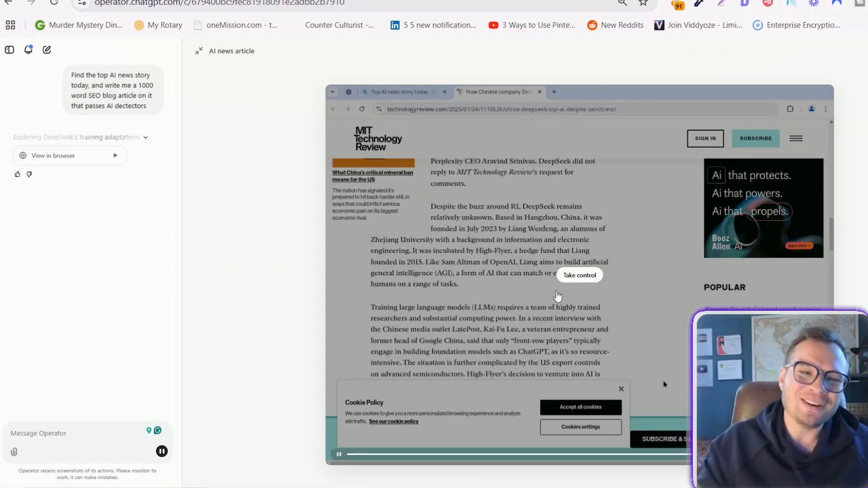
{"action": "scroll", "scroll_direction": "down", "scroll_amount": 3}
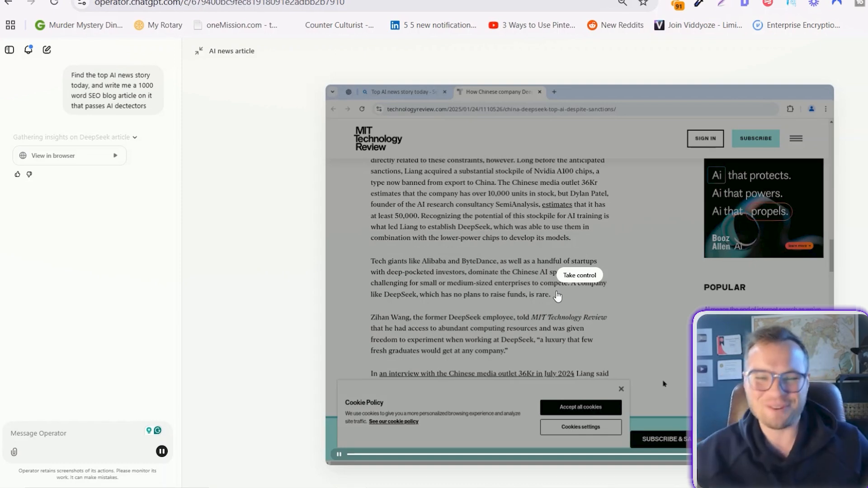
{"action": "scroll", "scroll_direction": "down", "scroll_amount": 3}
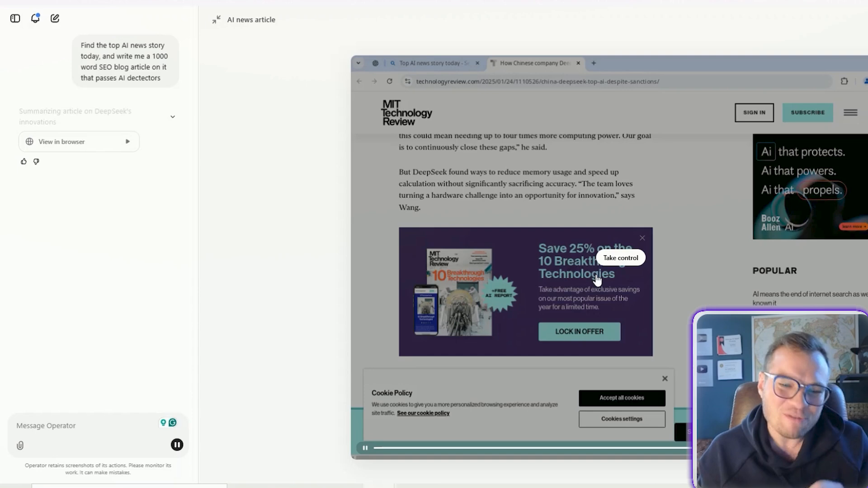
{"action": "scroll", "scroll_direction": "down", "scroll_amount": 3}
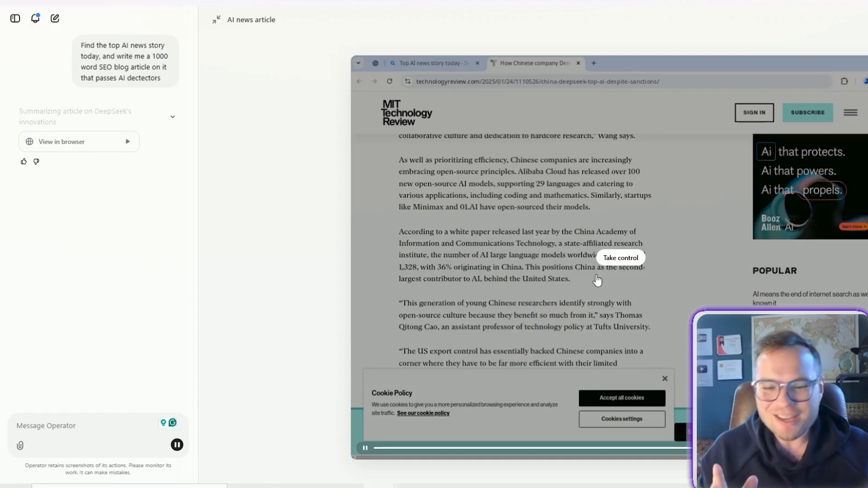
{"action": "scroll", "scroll_direction": "down", "scroll_amount": 3}
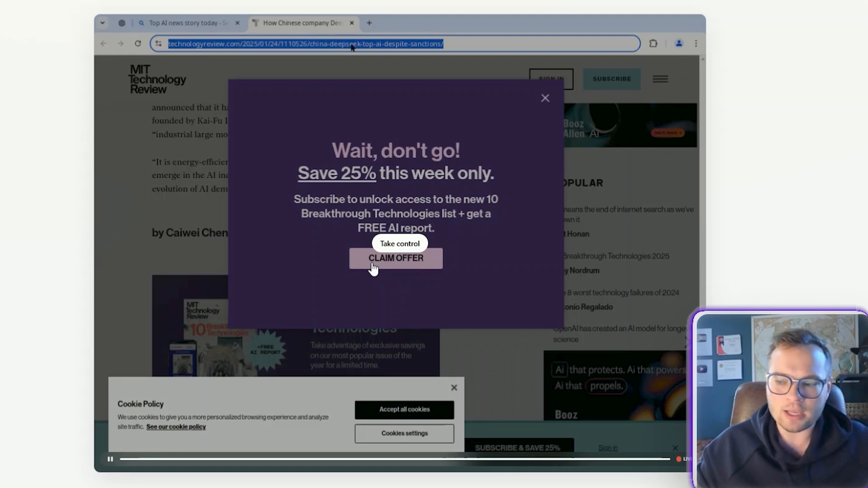
In a new browser tab, search the web for 'google docs' to find an online document editor.
{"action": "left_click", "coordinate": [544, 98]}
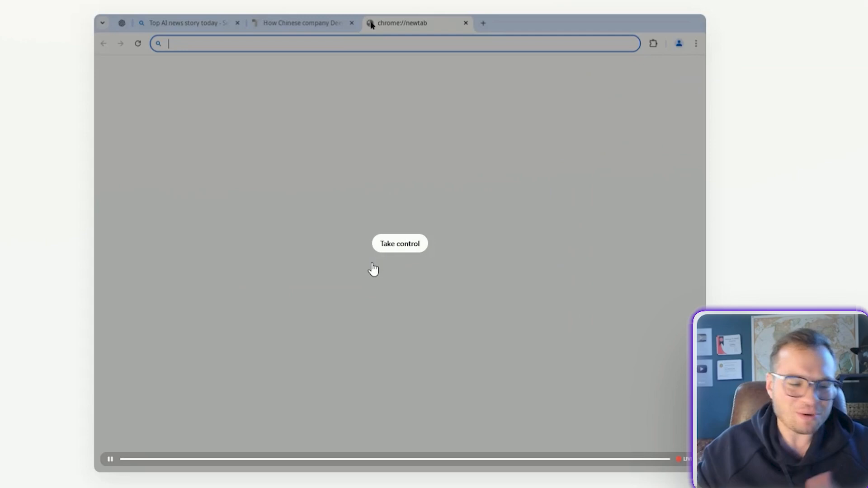
{"action": "type", "text": "google docs"}
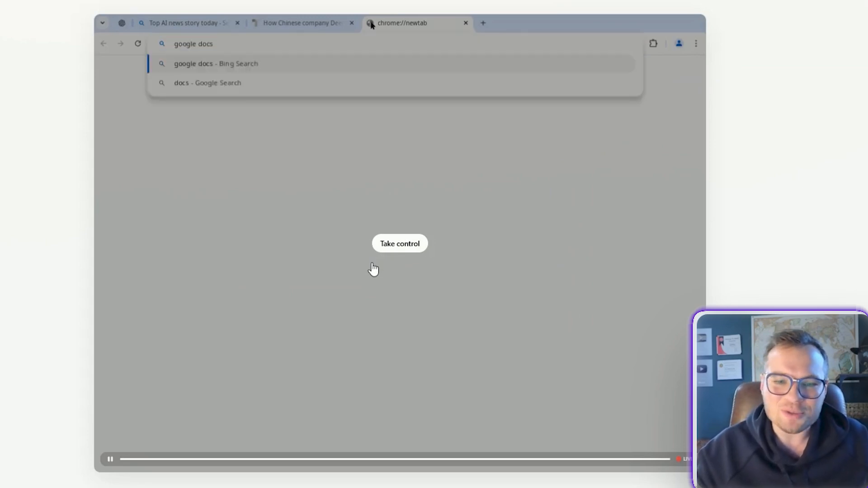
{"action": "left_click", "coordinate": [215, 64]}
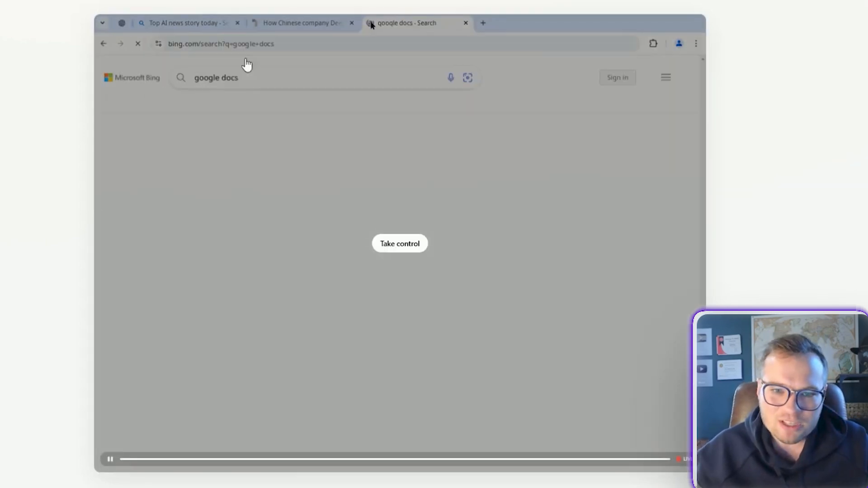
{"action": "mouse_move", "coordinate": [268, 110]}
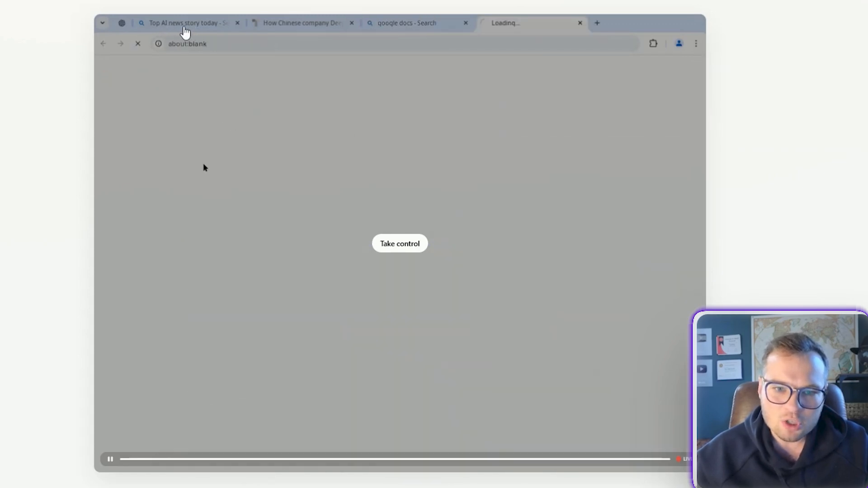
{"action": "mouse_move", "coordinate": [320, 25]}
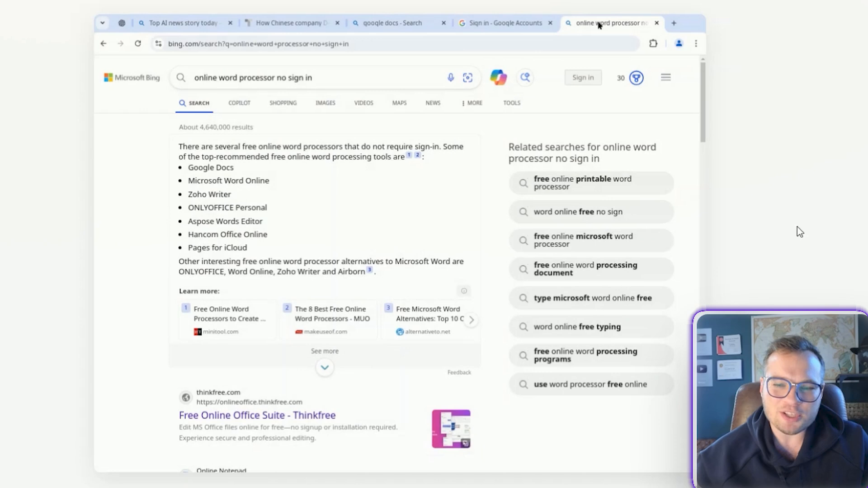
{"action": "mouse_move", "coordinate": [806, 228]}
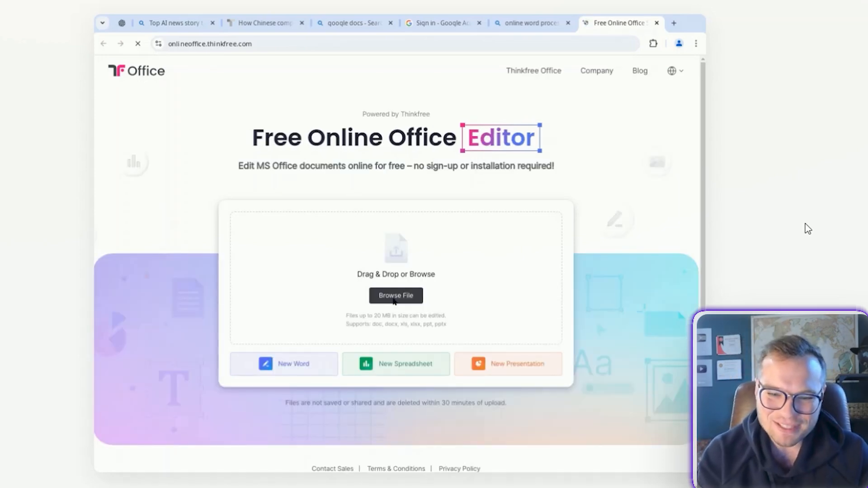
Open Thinkfree Online Office and start a new blank Word document for the DeepSeek article.
{"action": "left_click", "coordinate": [396, 295]}
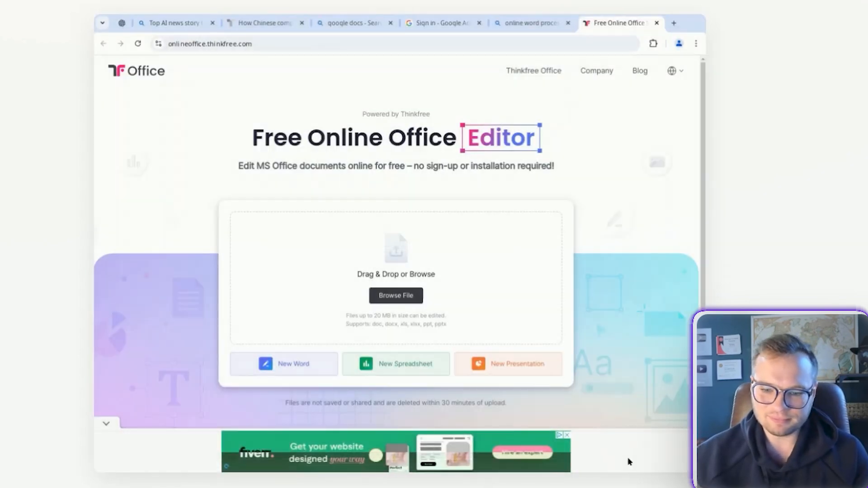
{"action": "left_click", "coordinate": [284, 363]}
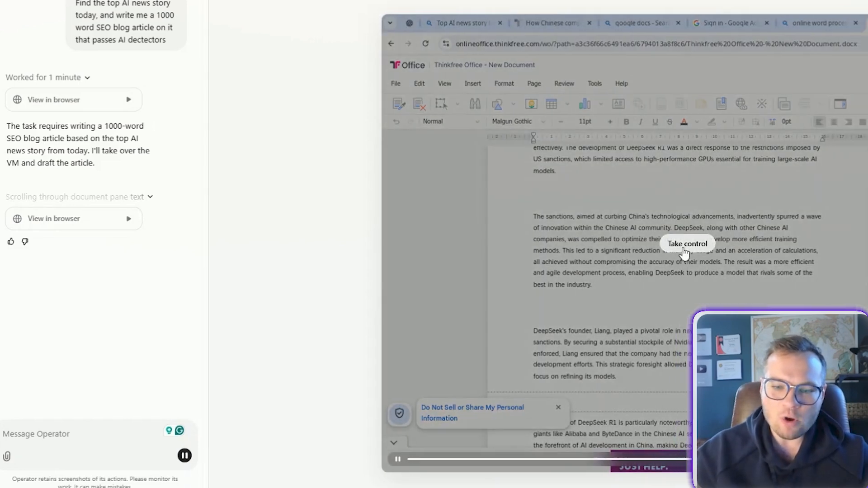
Take over the browser from the agent and leave a new empty tab open after reviewing the draft.
{"action": "left_click", "coordinate": [687, 243]}
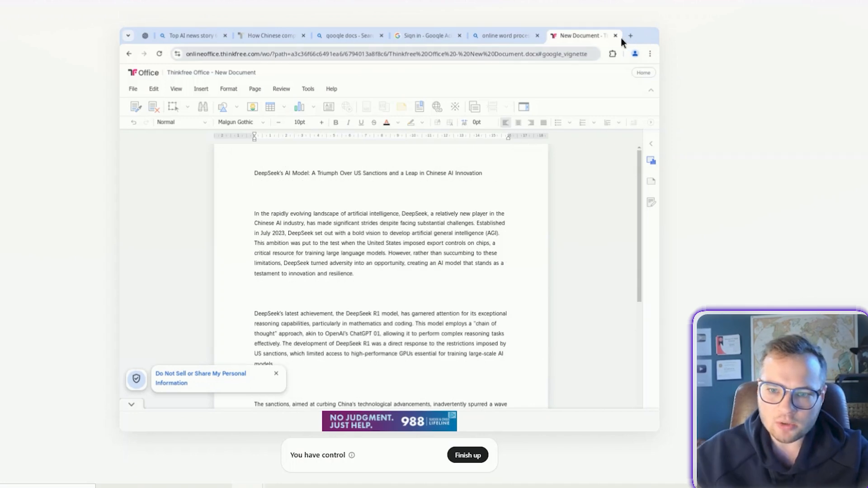
{"action": "left_click", "coordinate": [631, 35]}
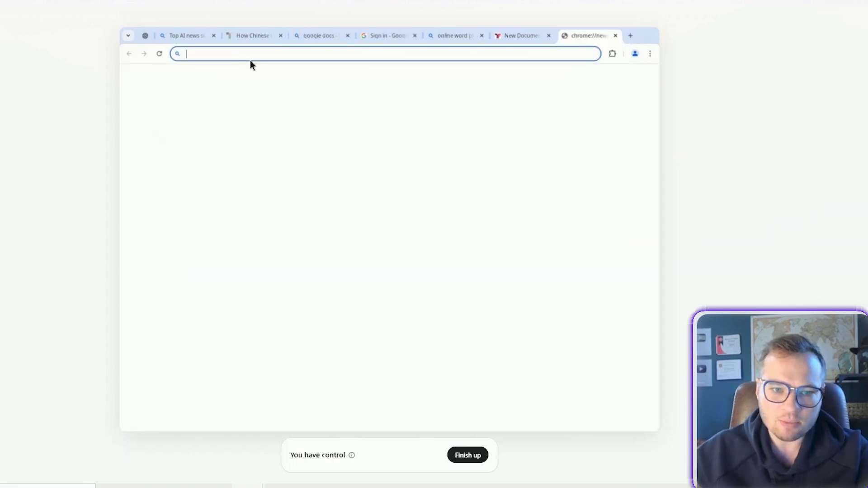
Visit invideo.io, generate clips for the jungle alien world prompt, then close the Invideo tab.
{"action": "type", "text": "youtube.com"}
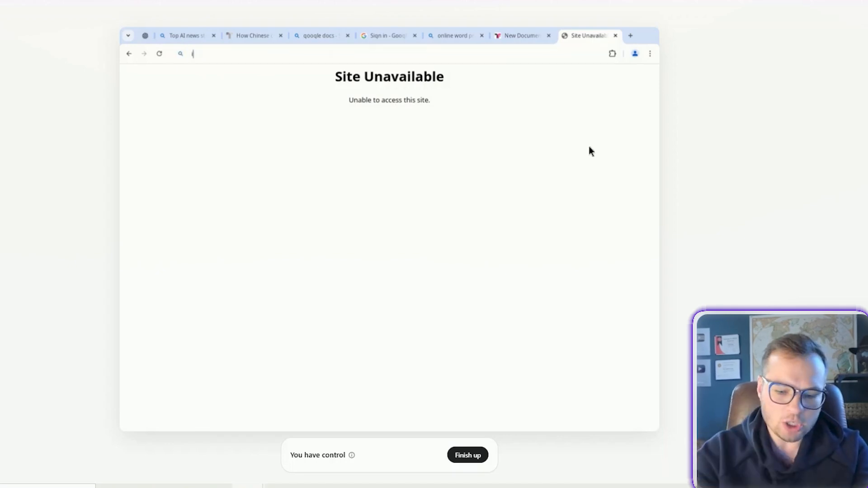
{"action": "type", "text": "invideo.io"}
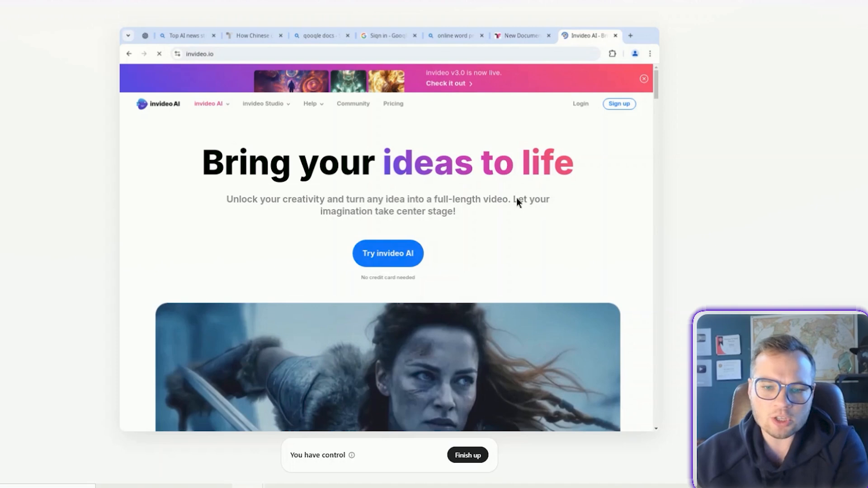
{"action": "scroll", "scroll_direction": "down", "scroll_amount": 3}
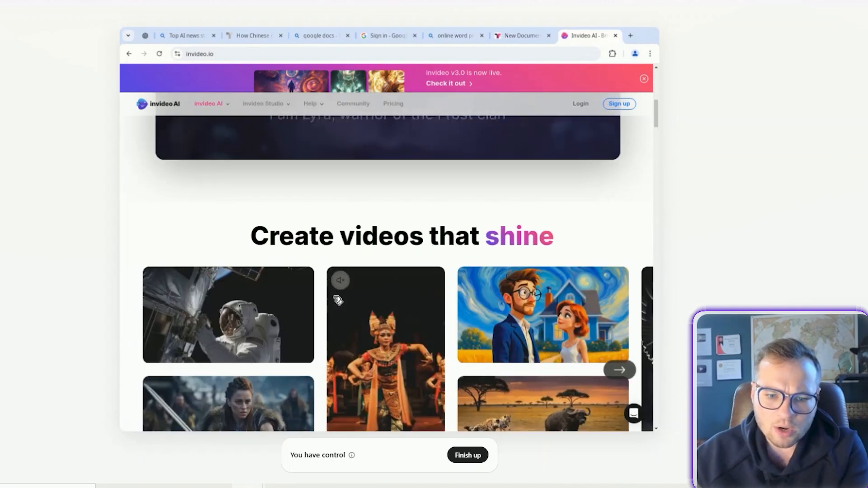
{"action": "scroll", "scroll_direction": "down", "scroll_amount": 3}
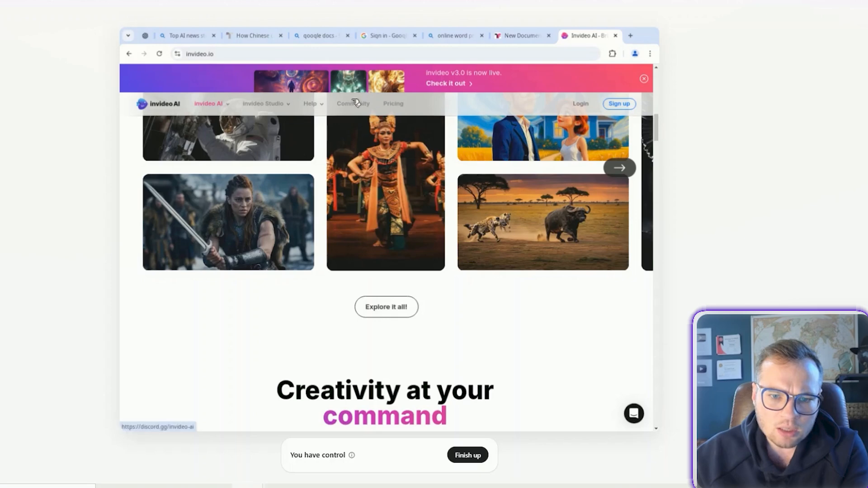
{"action": "scroll", "scroll_direction": "down", "scroll_amount": 3}
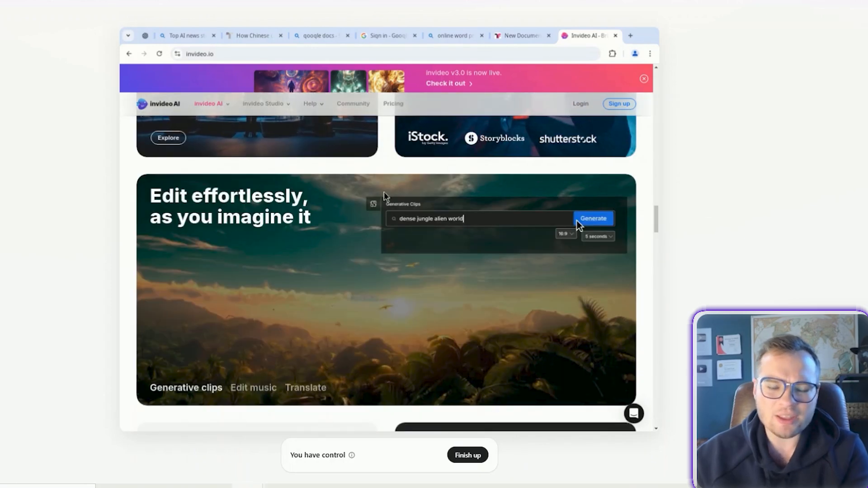
{"action": "left_click", "coordinate": [593, 217]}
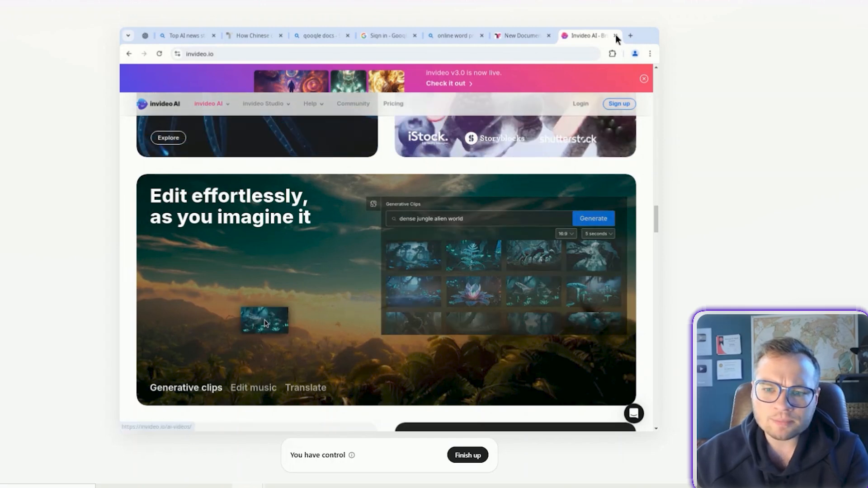
{"action": "left_click", "coordinate": [185, 36]}
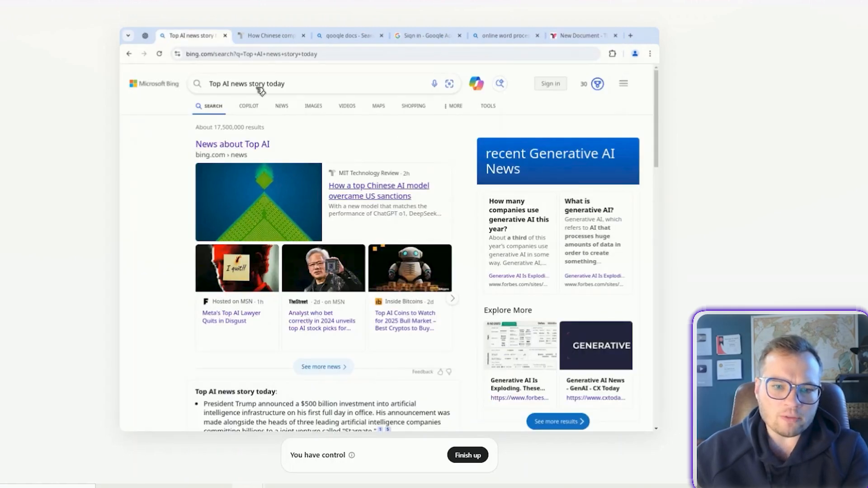
Revisit the open tabs: the AI news search, the MIT Technology Review article and the google docs results.
{"action": "left_click", "coordinate": [253, 83]}
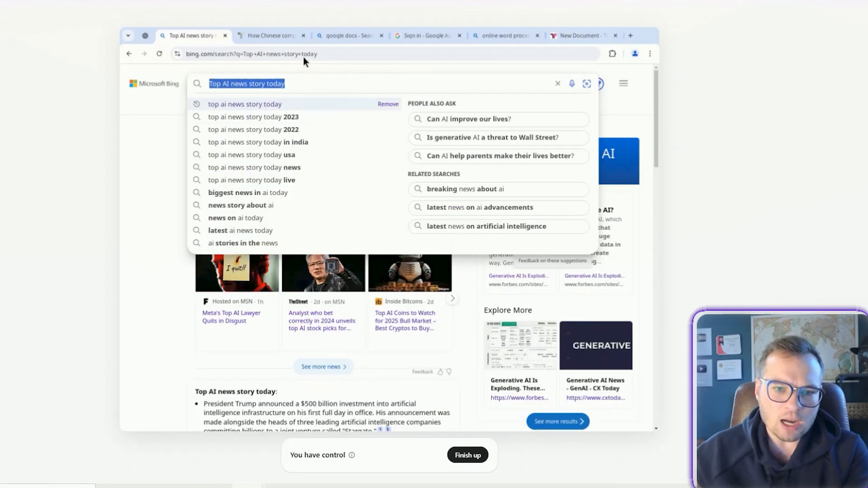
{"action": "left_click", "coordinate": [273, 35]}
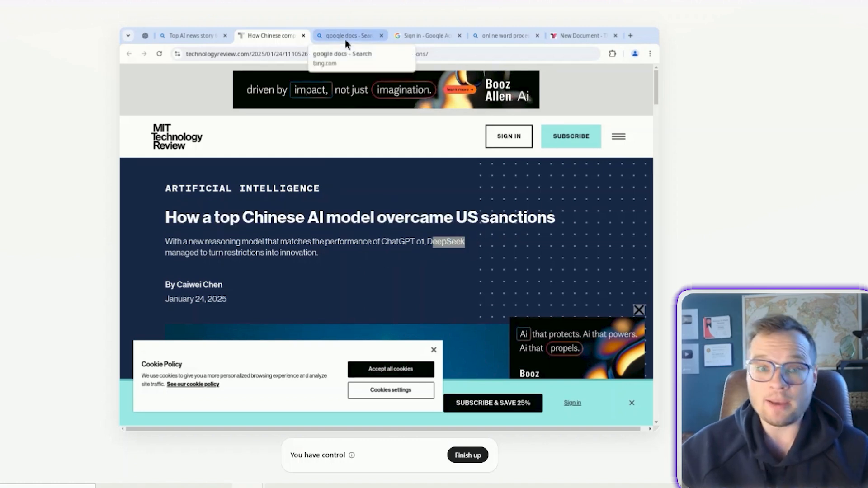
{"action": "left_click", "coordinate": [349, 35]}
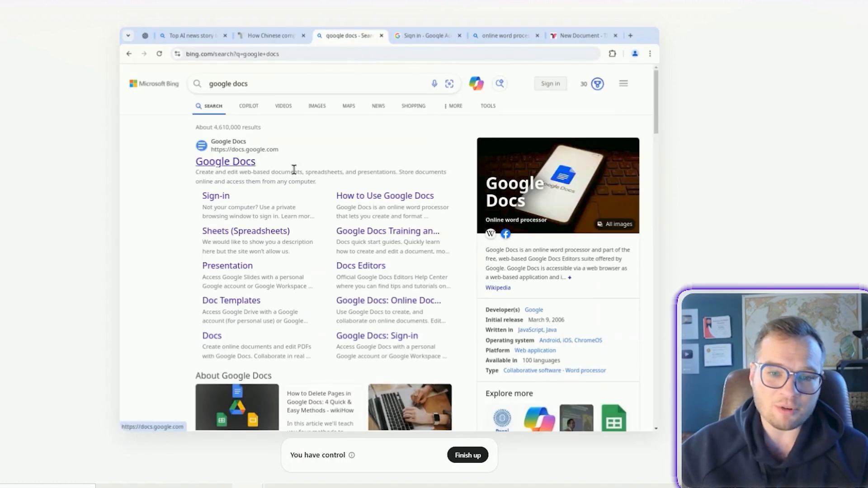
{"action": "left_click", "coordinate": [429, 35]}
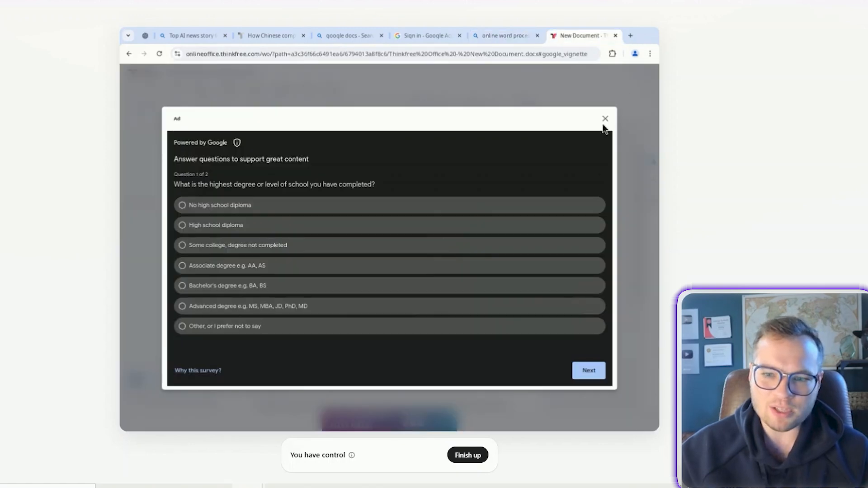
Dismiss the ad survey over the Thinkfree draft and choose Finish up to hand control back.
{"action": "left_click", "coordinate": [605, 117]}
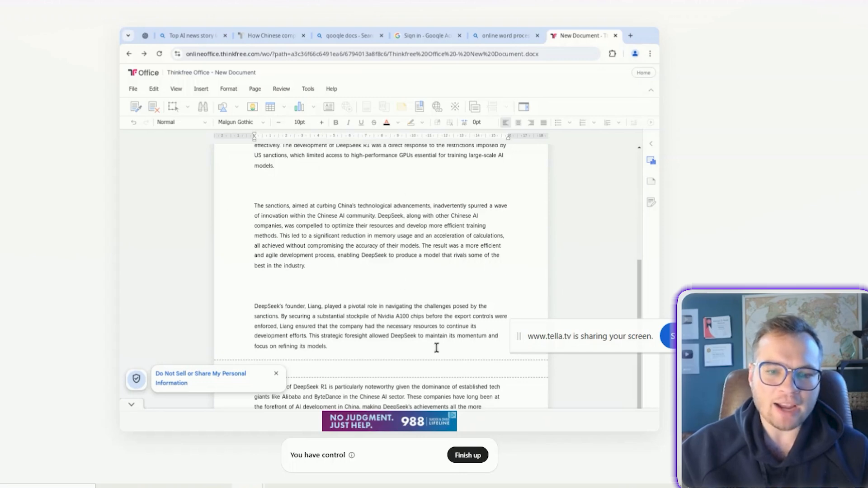
{"action": "left_click", "coordinate": [468, 454]}
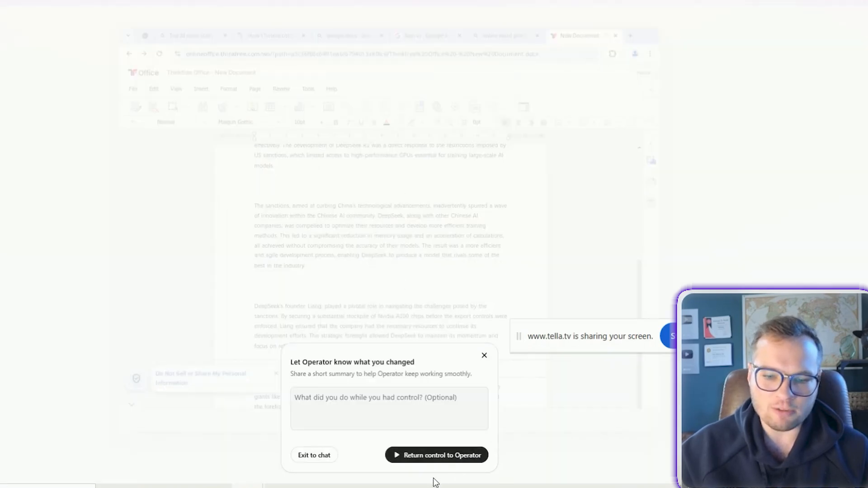
Exit to chat from the Finish up dialog, returning to Operator's conversations.
{"action": "left_click", "coordinate": [437, 454]}
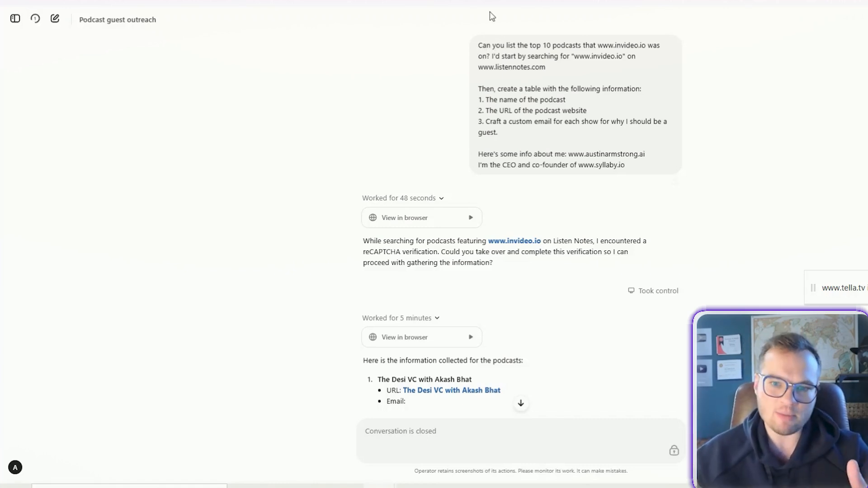
{"action": "left_click_drag", "start_coordinate": [478, 45], "coordinate": [591, 56]}
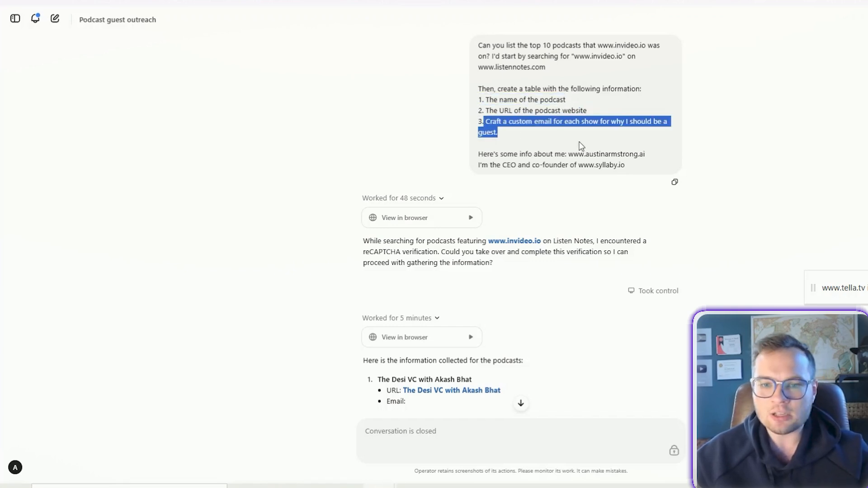
{"action": "mouse_move", "coordinate": [613, 132]}
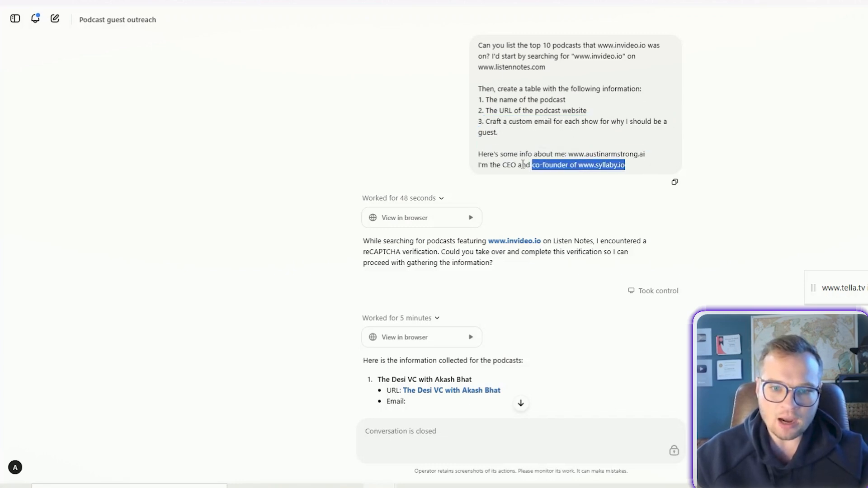
{"action": "scroll", "scroll_direction": "down", "scroll_amount": 3}
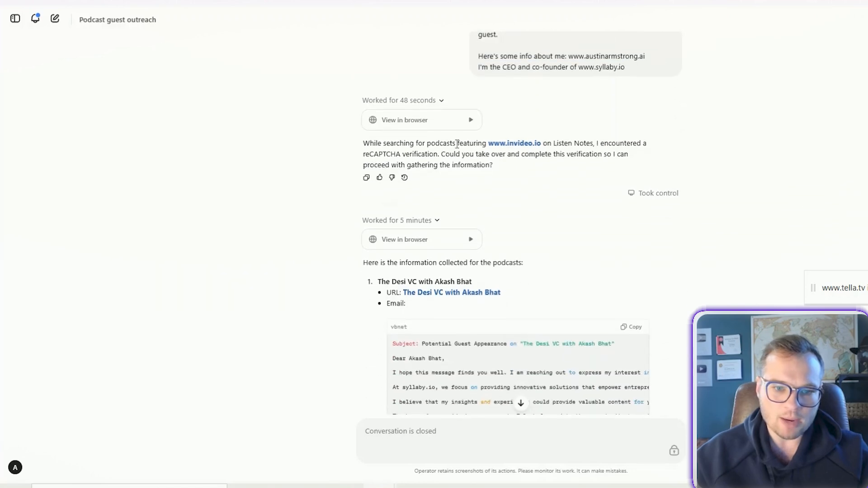
{"action": "scroll", "scroll_direction": "down", "scroll_amount": 3}
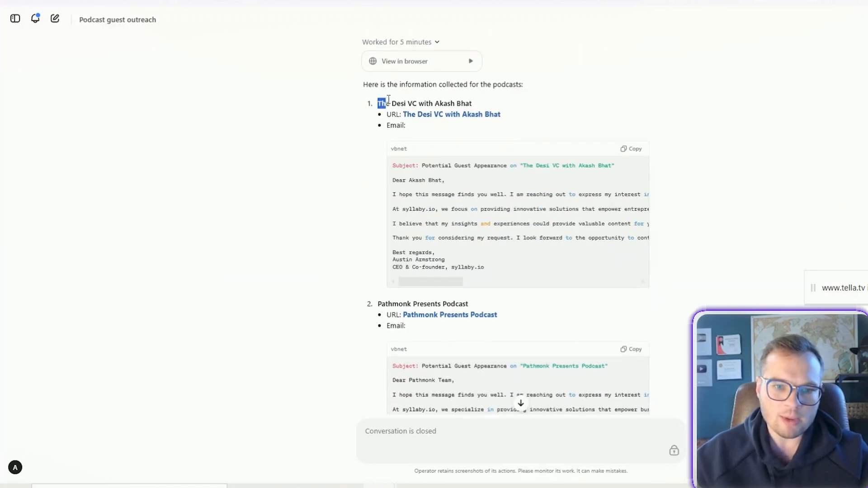
{"action": "left_click_drag", "start_coordinate": [378, 103], "coordinate": [473, 103]}
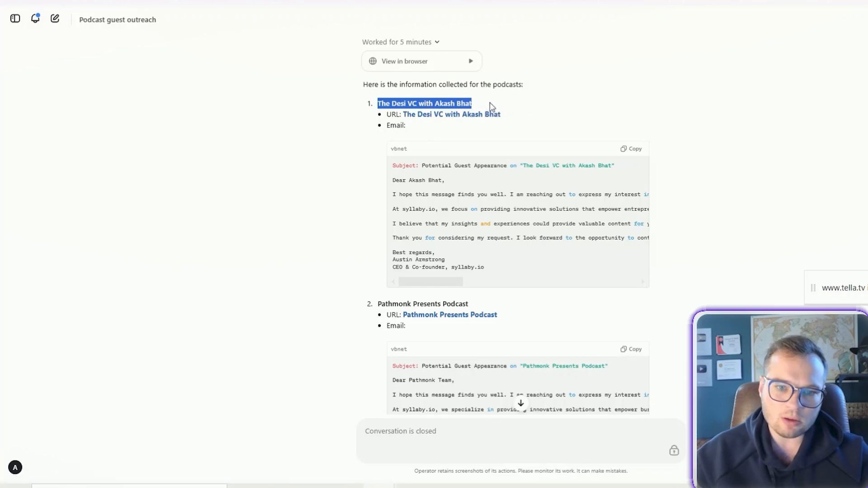
{"action": "mouse_move", "coordinate": [473, 117]}
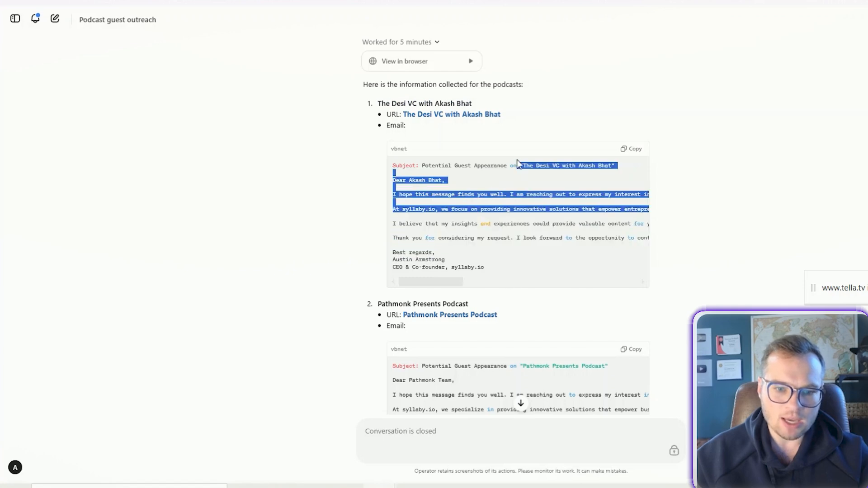
{"action": "scroll", "scroll_direction": "down", "scroll_amount": 3}
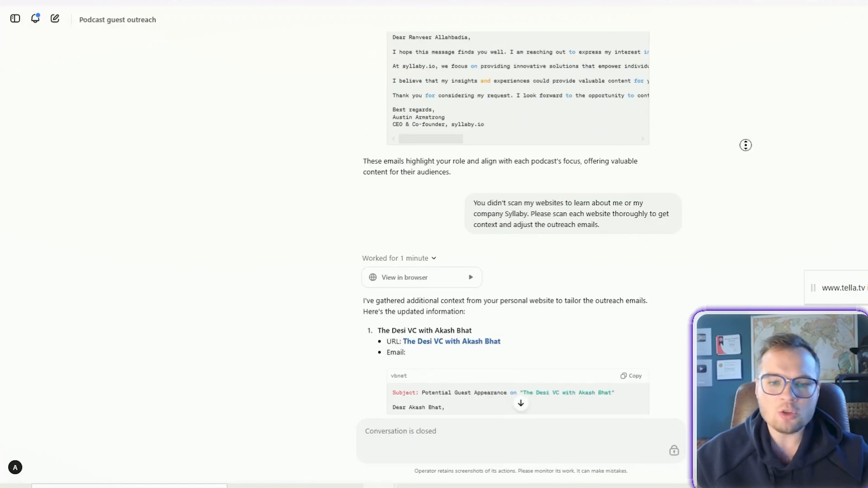
Highlight the Syllaby follow-up request and review the revised emails citing about 3 million followers.
{"action": "left_click_drag", "start_coordinate": [473, 203], "coordinate": [562, 203]}
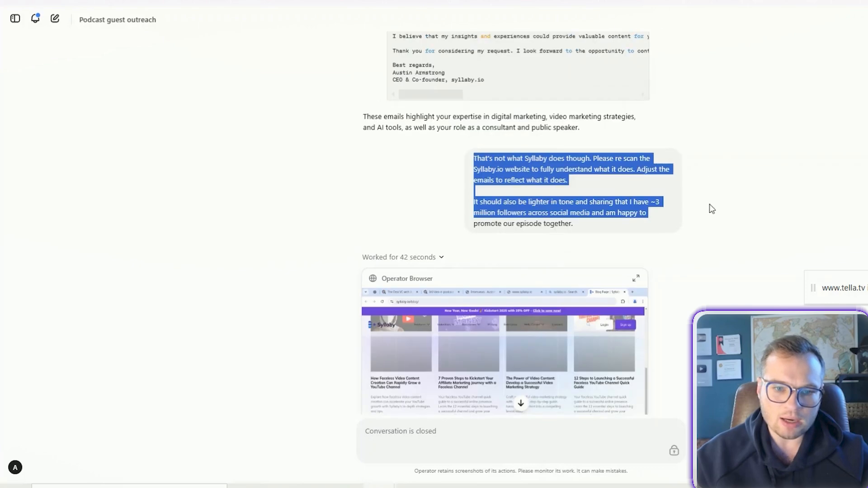
{"action": "scroll", "scroll_direction": "down", "scroll_amount": 3}
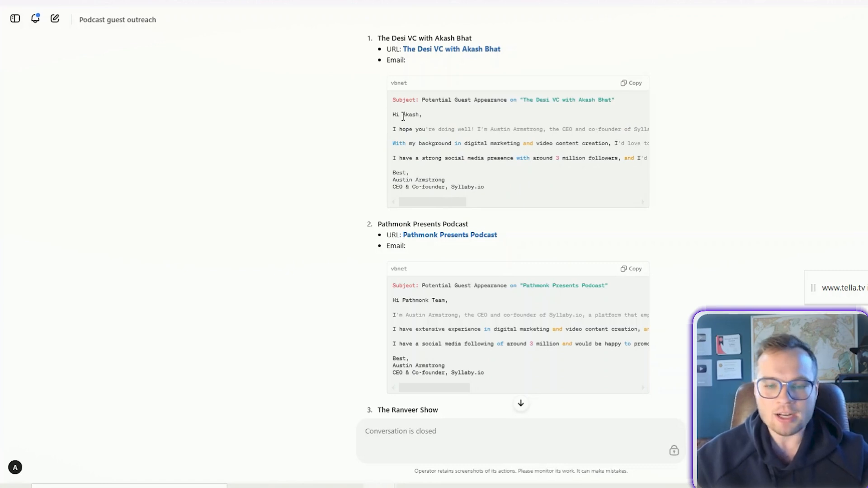
{"action": "scroll", "scroll_direction": "down", "scroll_amount": 3}
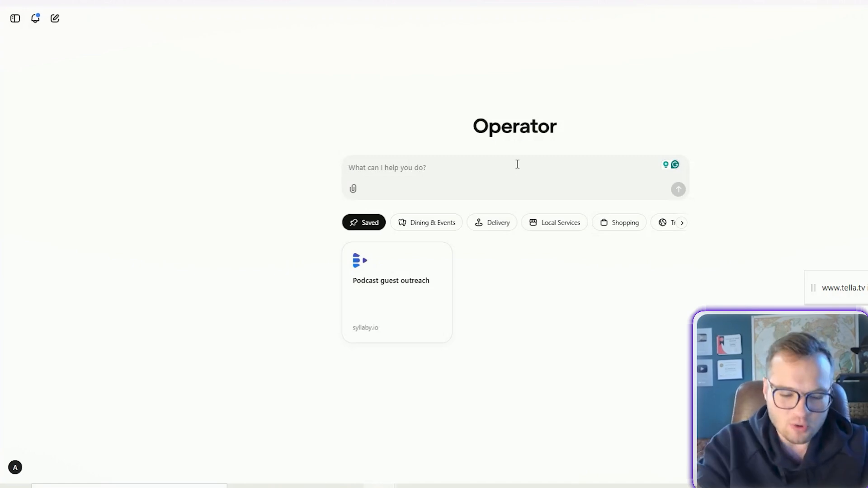
Ask Operator to find the best RDU to SNA flights this Saturday under $600, any airline.
{"action": "type", "text": "Fi"}
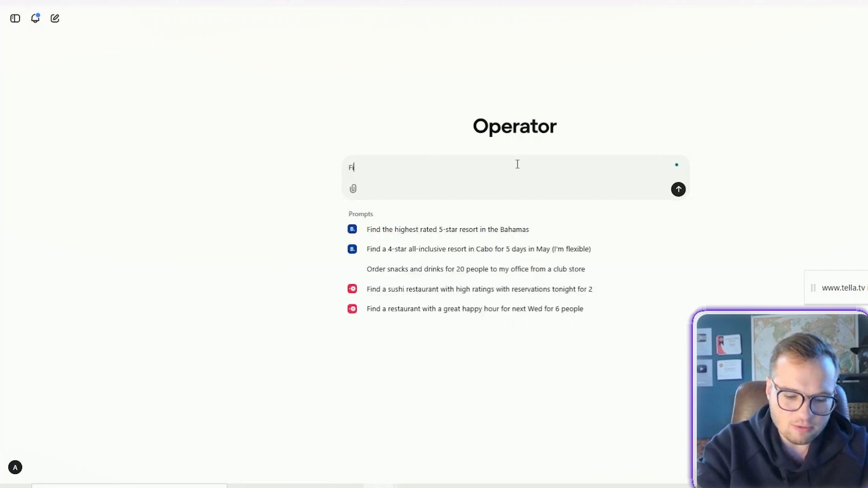
{"action": "type", "text": "Find the best flight options from RDU to SNA airport on"}
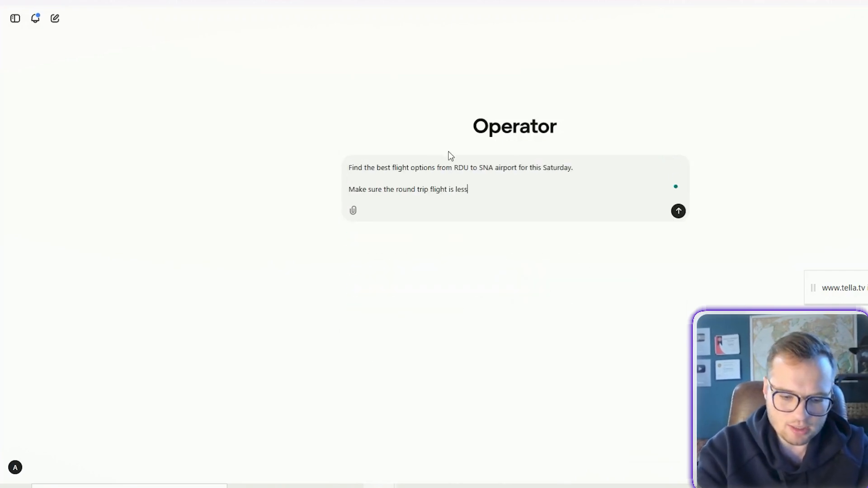
{"action": "left_click", "coordinate": [678, 212]}
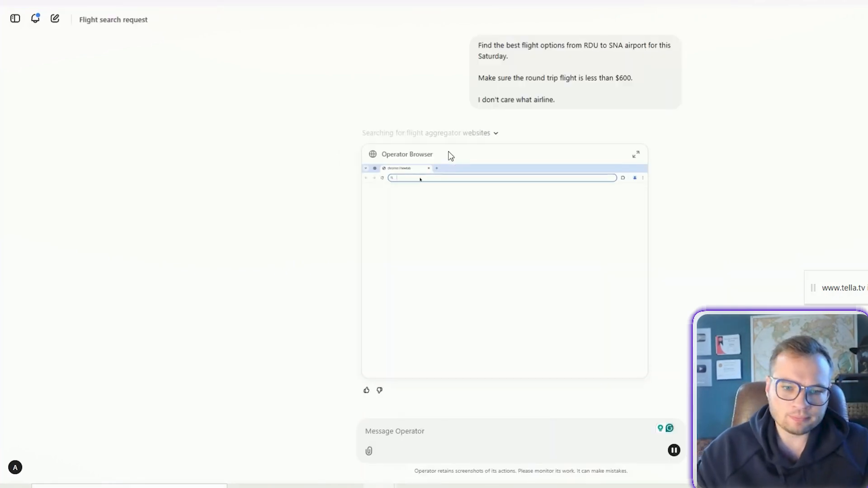
{"action": "type", "text": "flight search"}
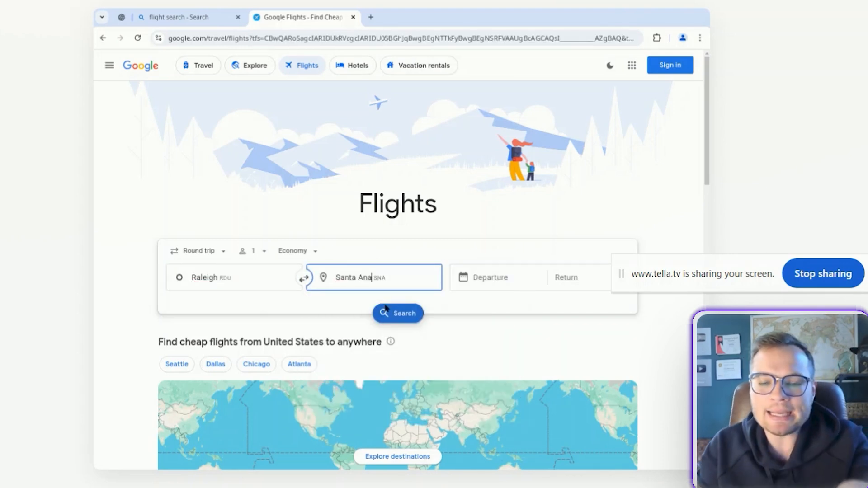
Set departure Saturday, January 25 and return February 1, then search RDU to SNA round trips.
{"action": "left_click", "coordinate": [490, 278]}
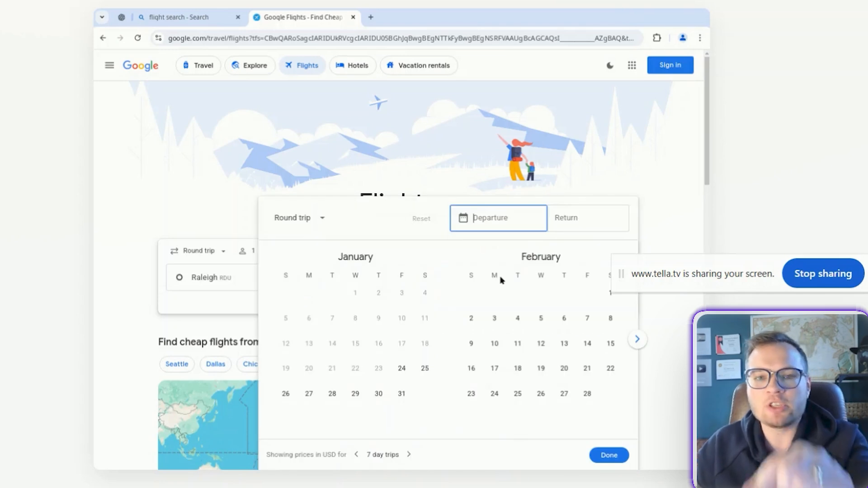
{"action": "left_click", "coordinate": [425, 371]}
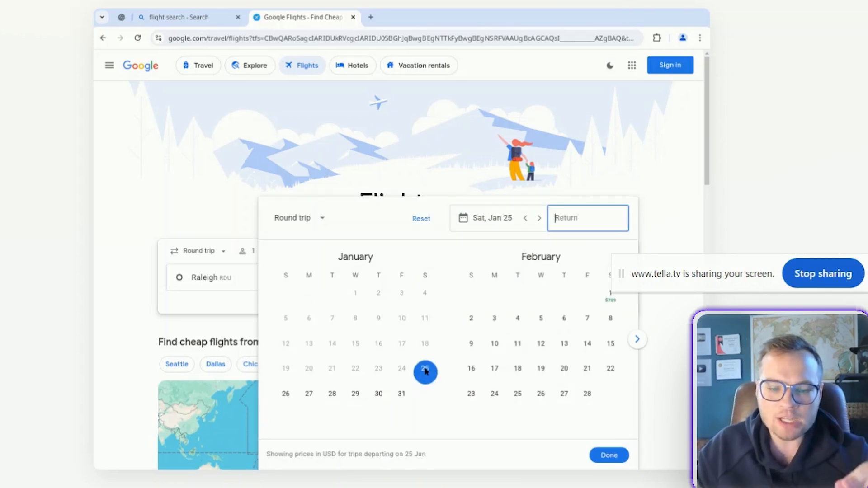
{"action": "left_click", "coordinate": [610, 295]}
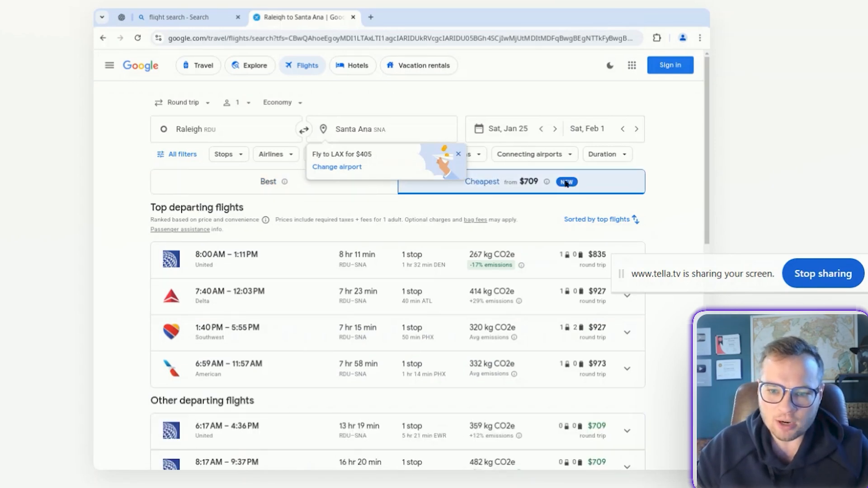
{"action": "mouse_move", "coordinate": [378, 157]}
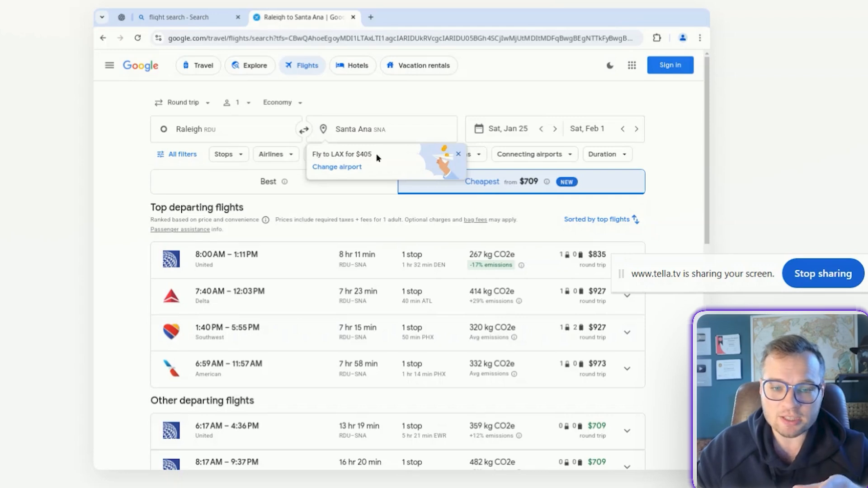
Review the results and let Operator book the cheapest, fastest United RDU–SNA round trip.
{"action": "scroll", "scroll_direction": "down", "scroll_amount": 3}
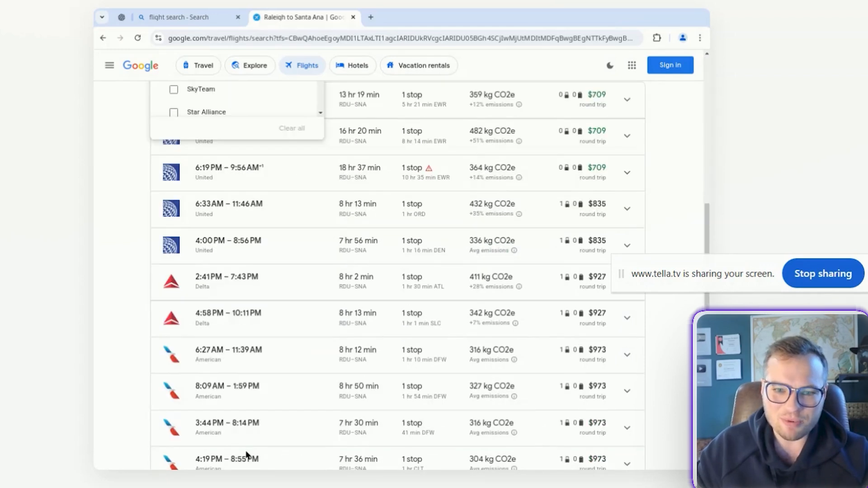
{"action": "scroll", "scroll_direction": "down", "scroll_amount": 3}
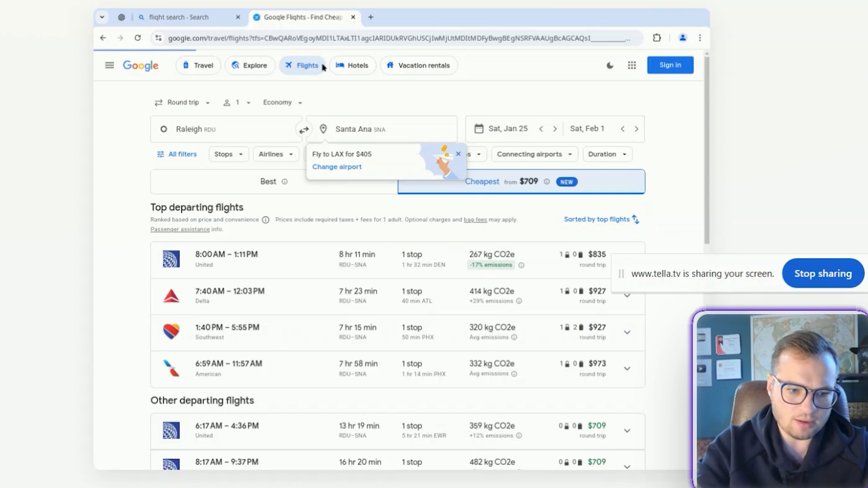
{"action": "left_click", "coordinate": [627, 261]}
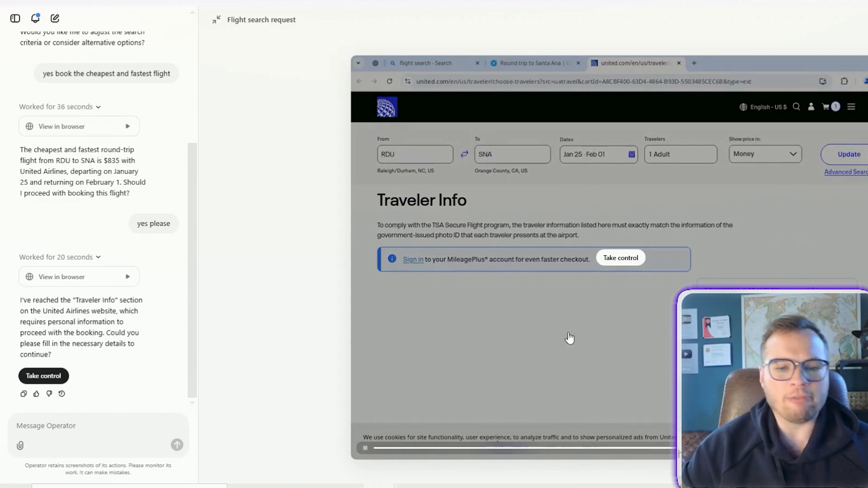
{"action": "mouse_move", "coordinate": [686, 246]}
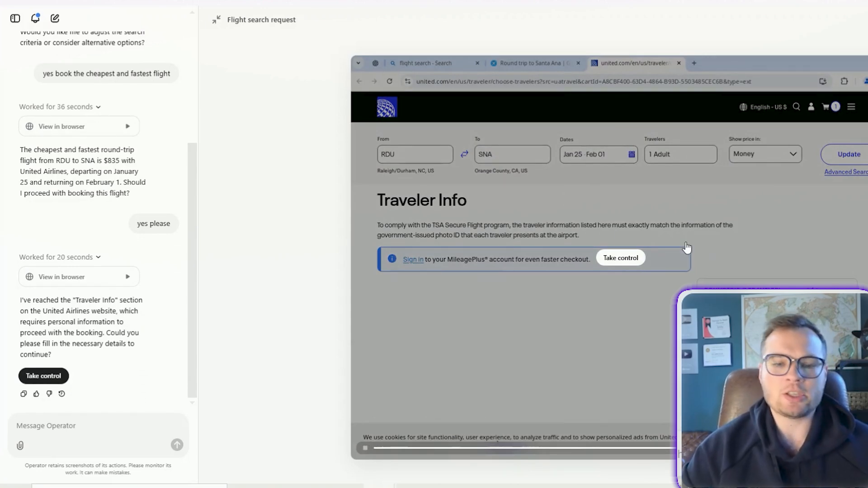